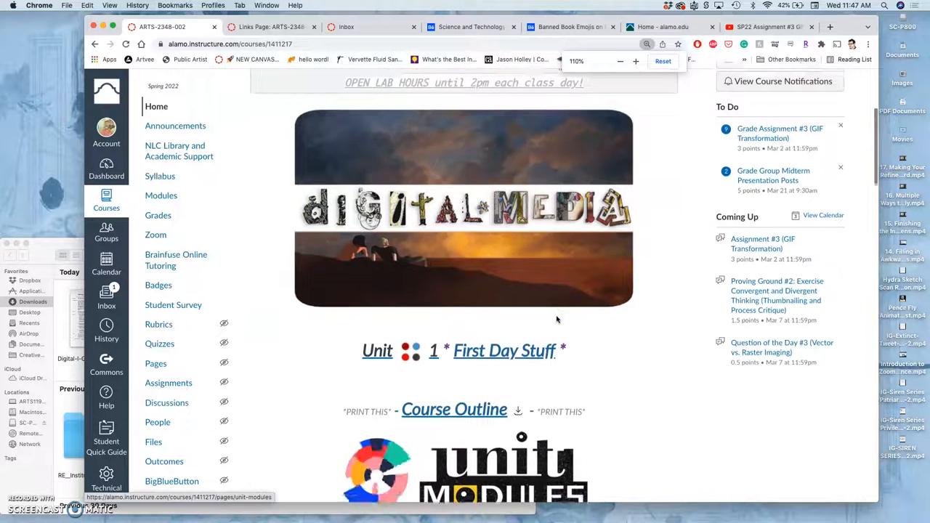
Bring up the course outline PDF and page forward to the March 2 Magic of Vectors schedule
click(453, 409)
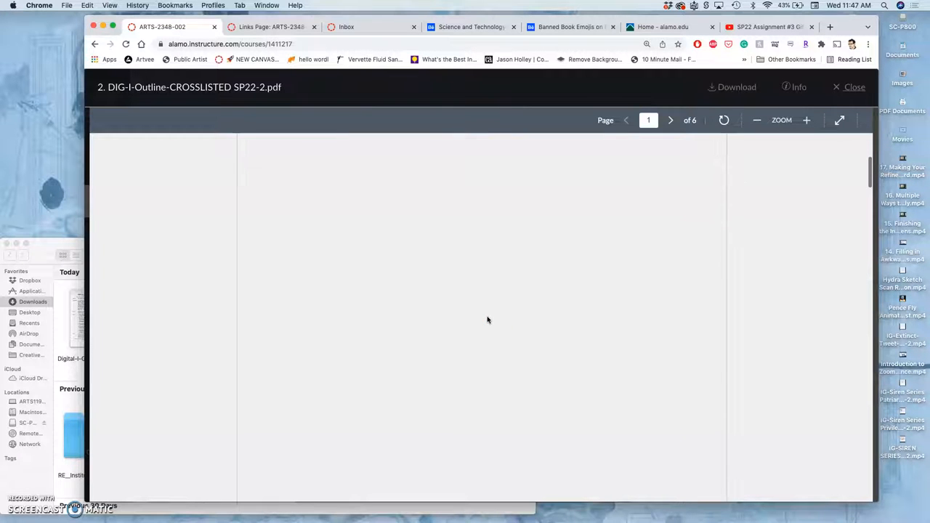
click(669, 119)
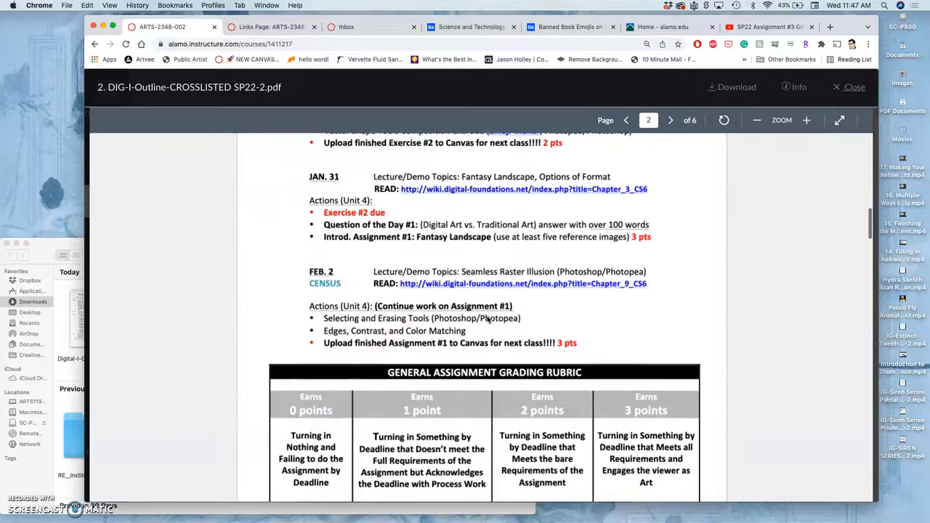
click(669, 119)
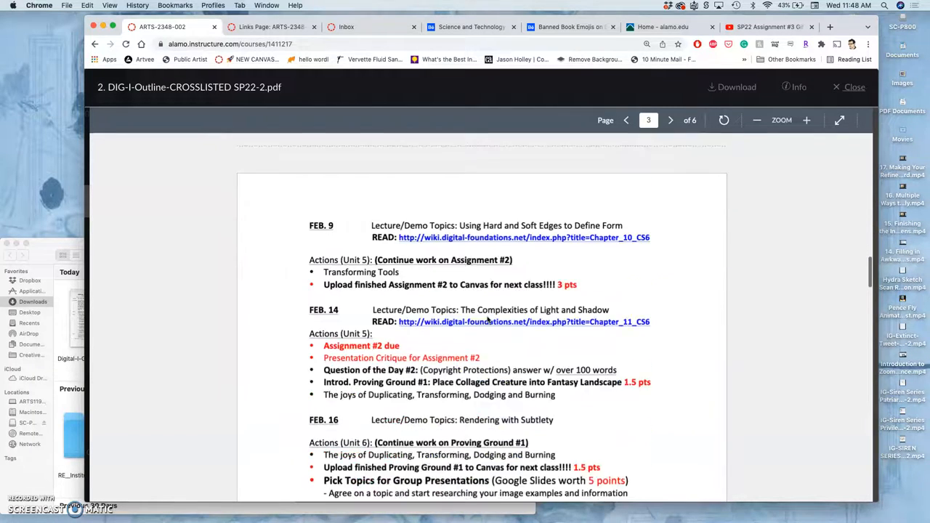
scroll(down, 3)
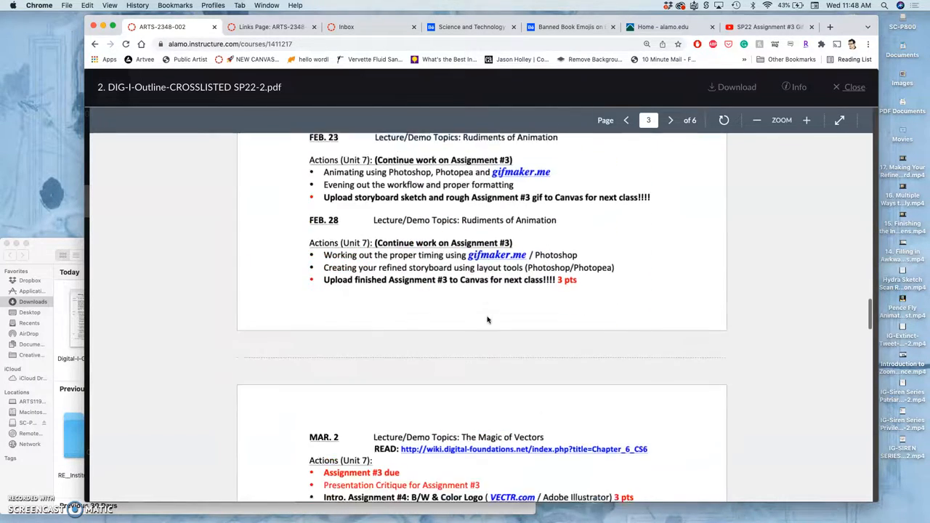
scroll(down, 3)
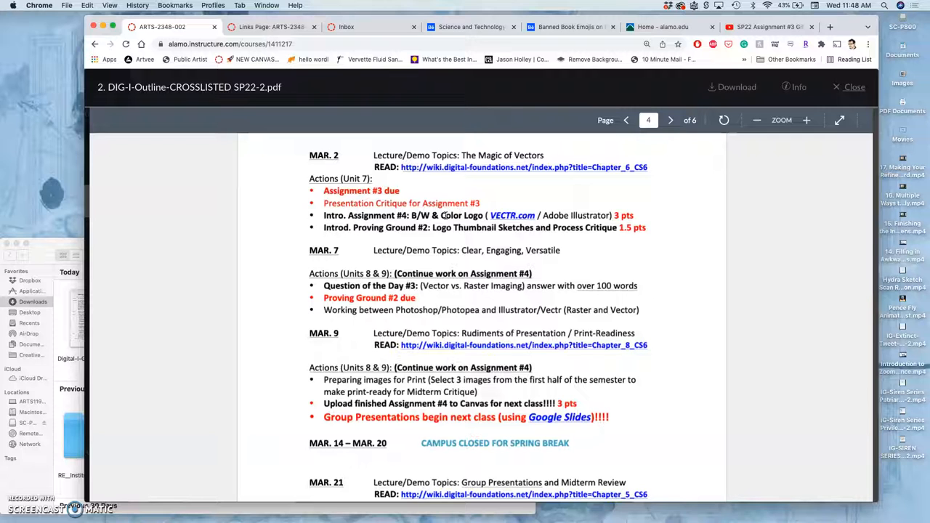
scroll(down, 3)
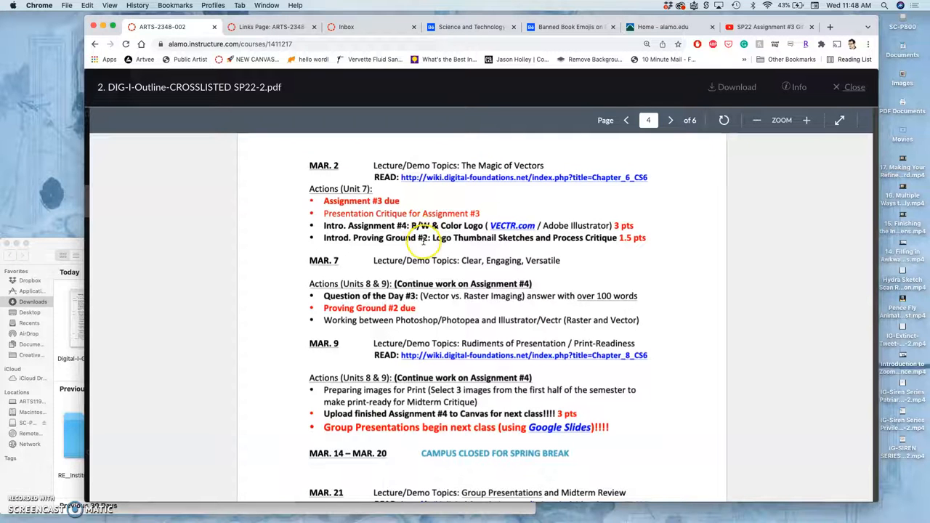
mouse_move(462, 235)
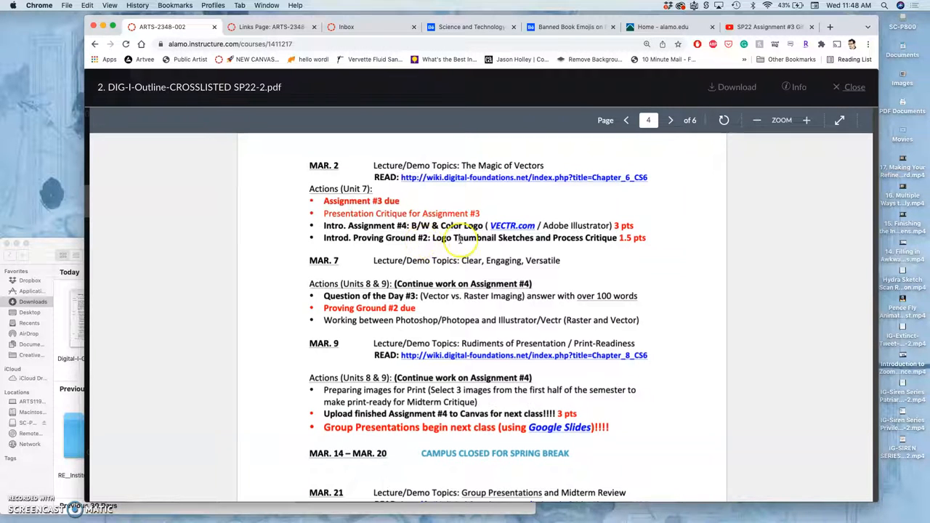
mouse_move(451, 238)
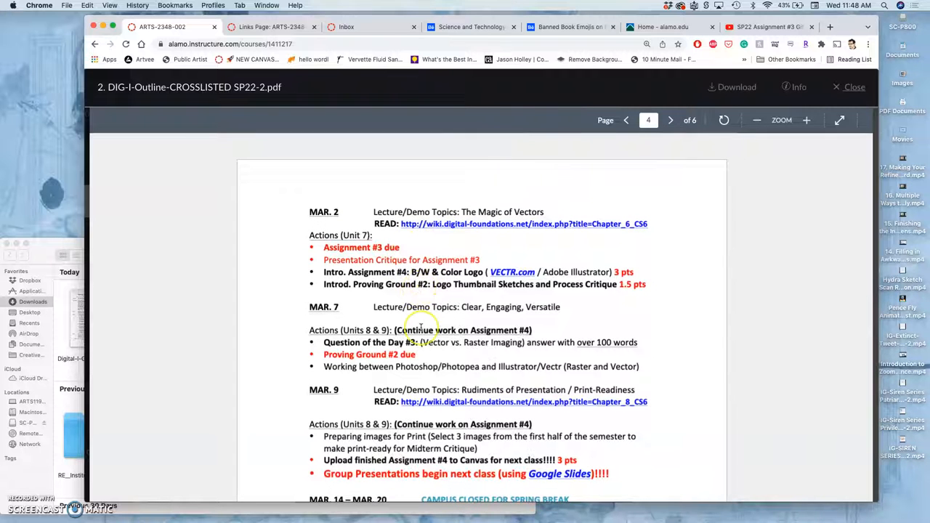
scroll(down, 3)
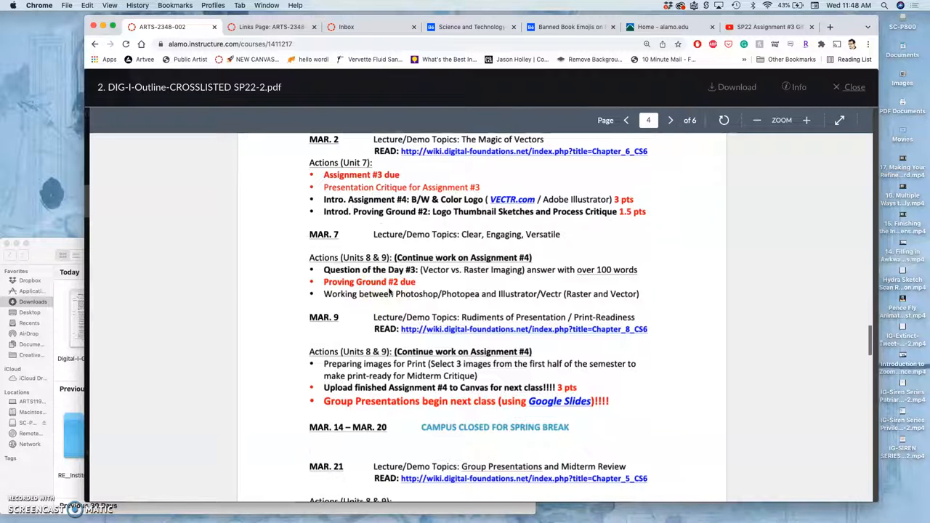
scroll(down, 3)
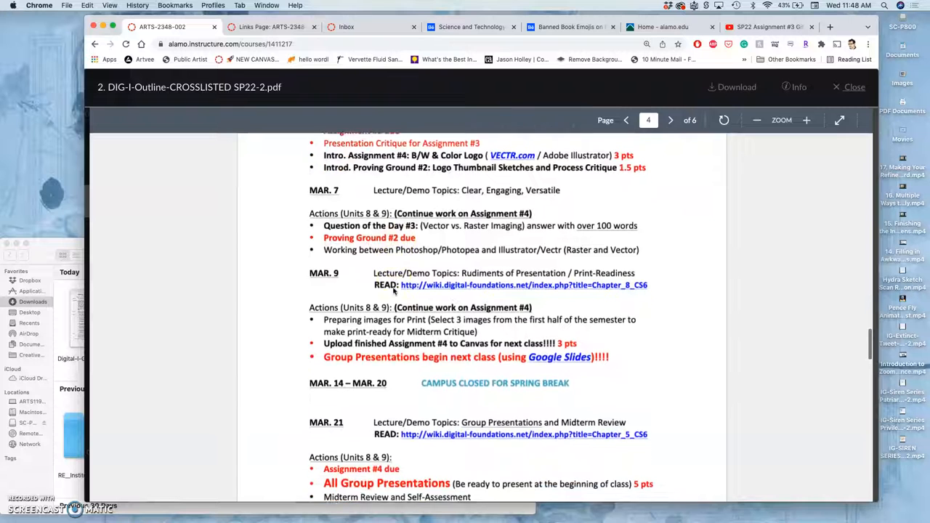
scroll(down, 3)
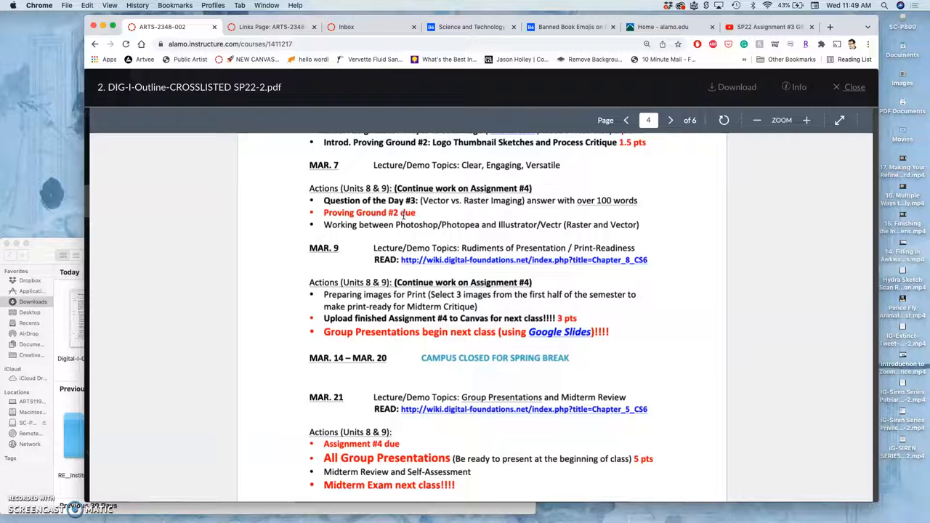
scroll(down, 3)
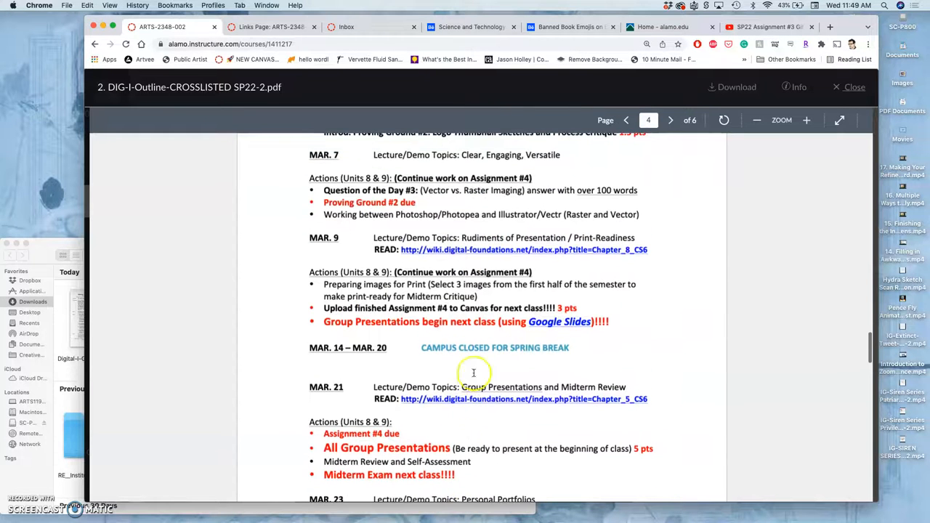
scroll(down, 3)
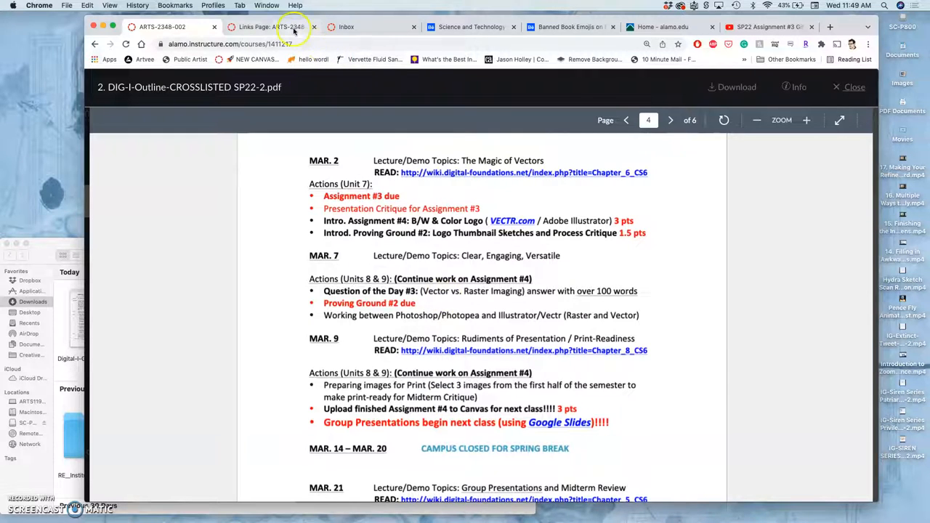
mouse_move(274, 27)
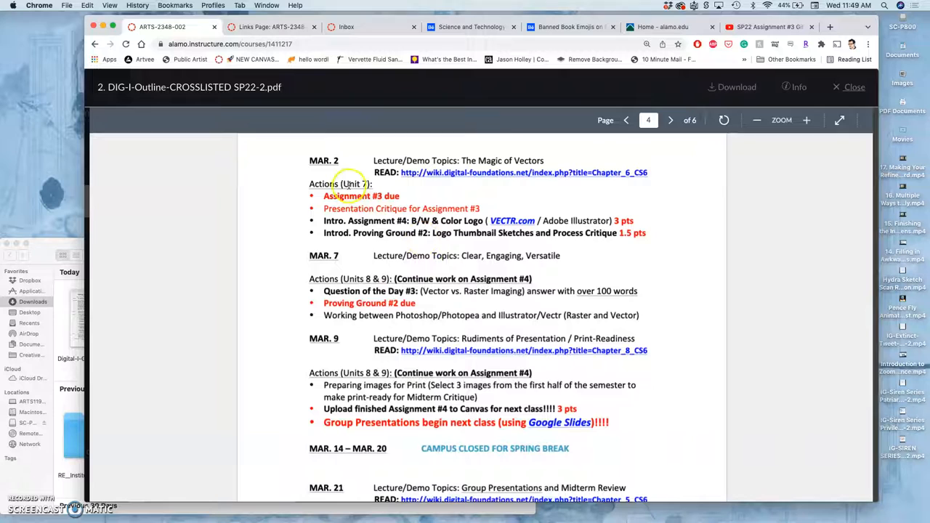
mouse_move(389, 323)
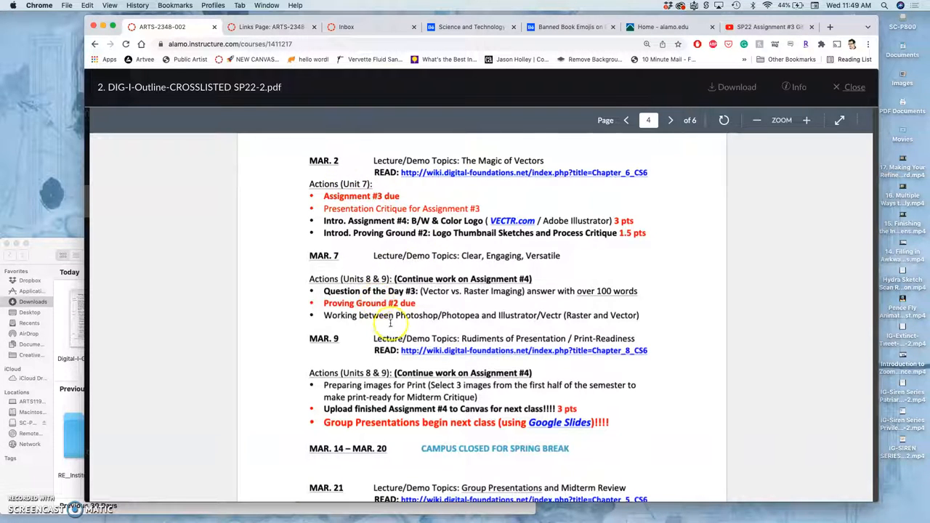
mouse_move(378, 276)
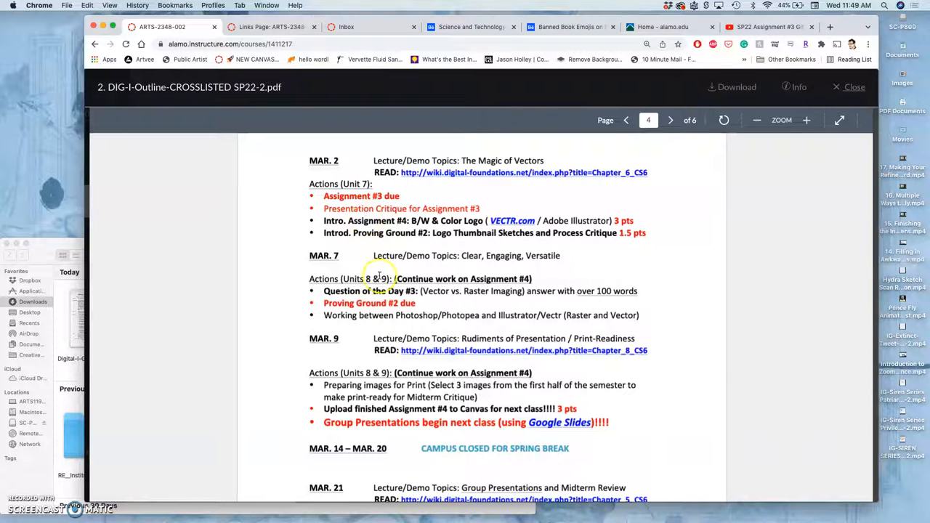
mouse_move(273, 26)
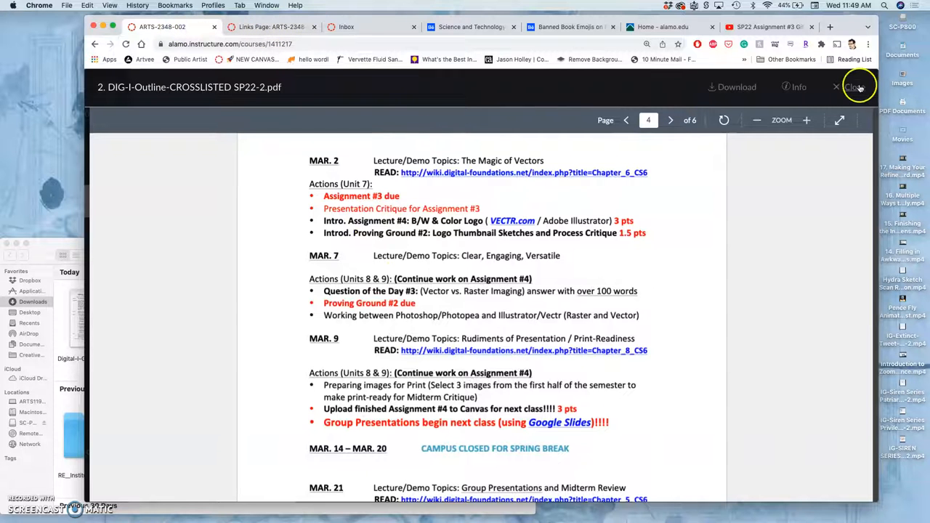
Close the outline preview and enter the Unit 9 Vector Design module from the Unit Modules list
click(855, 87)
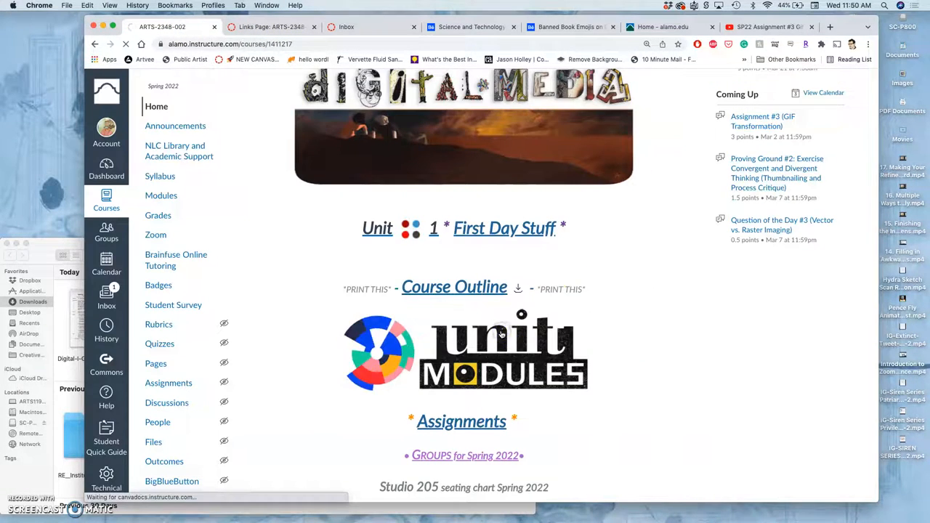
click(503, 353)
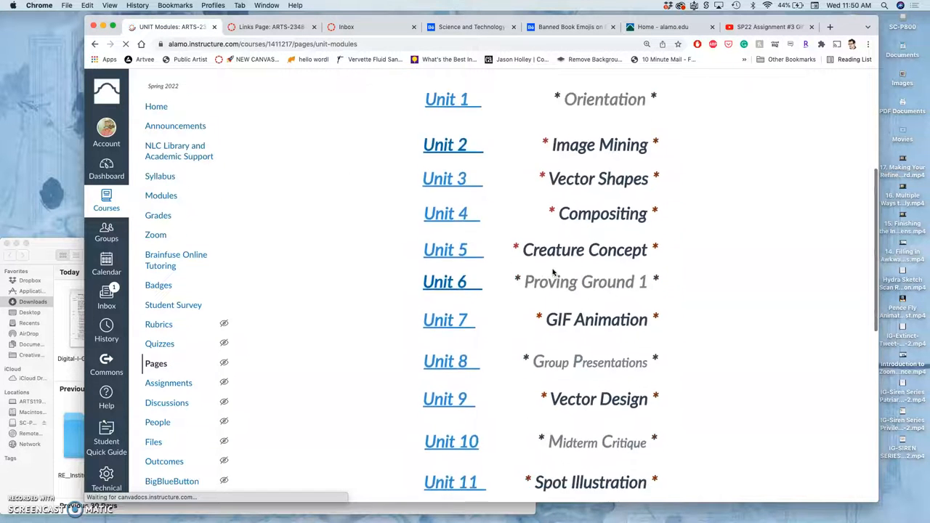
scroll(down, 3)
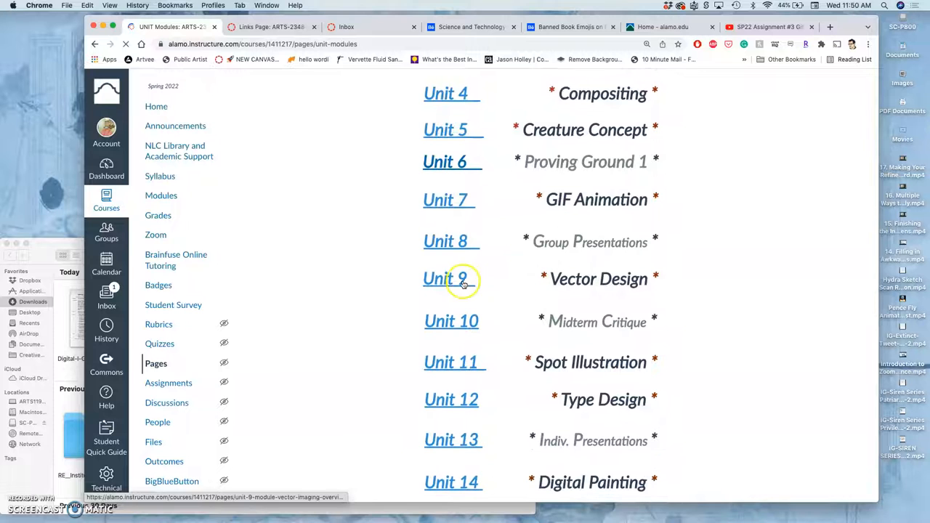
click(445, 279)
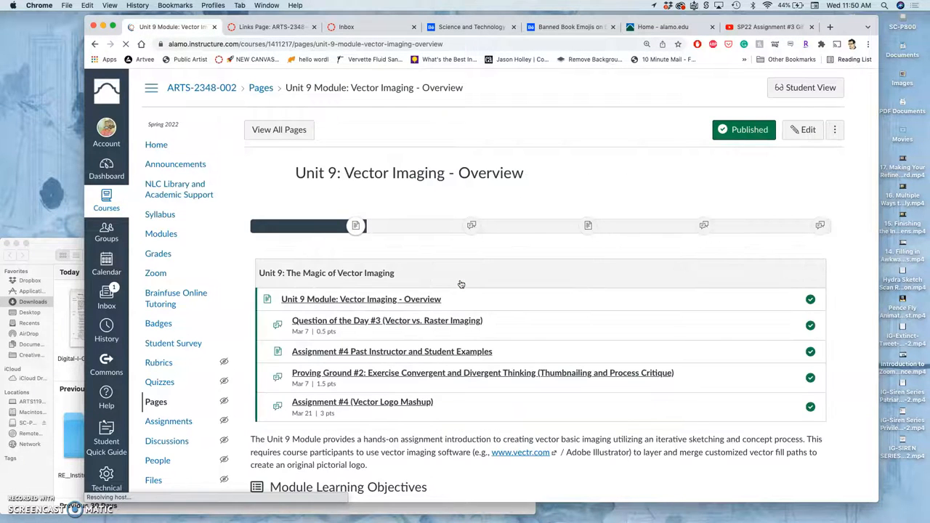
Advance from the Unit 9 overview to the Question of the Day #3 vector-versus-raster discussion
scroll(down, 3)
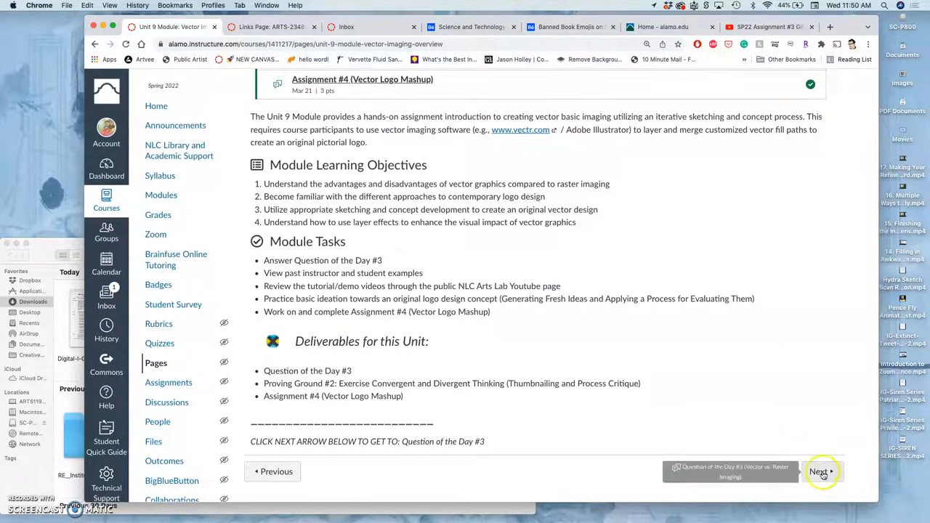
click(820, 471)
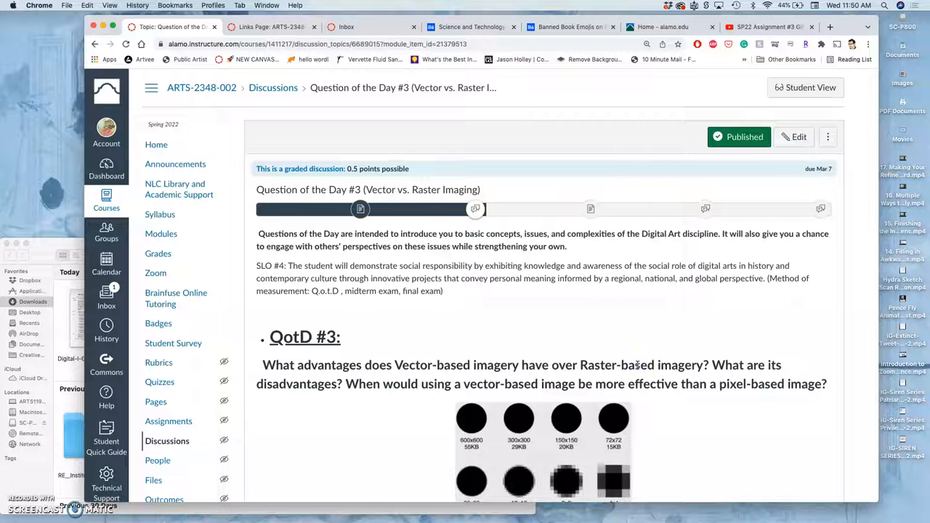
Read down the Question of the Day #3 discussion and continue to the Assignment #4 examples page
scroll(down, 3)
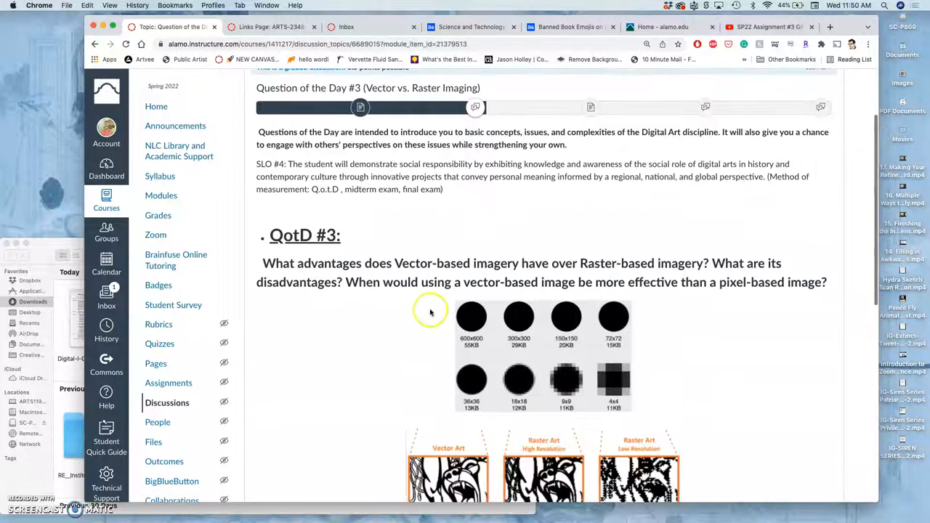
mouse_move(739, 292)
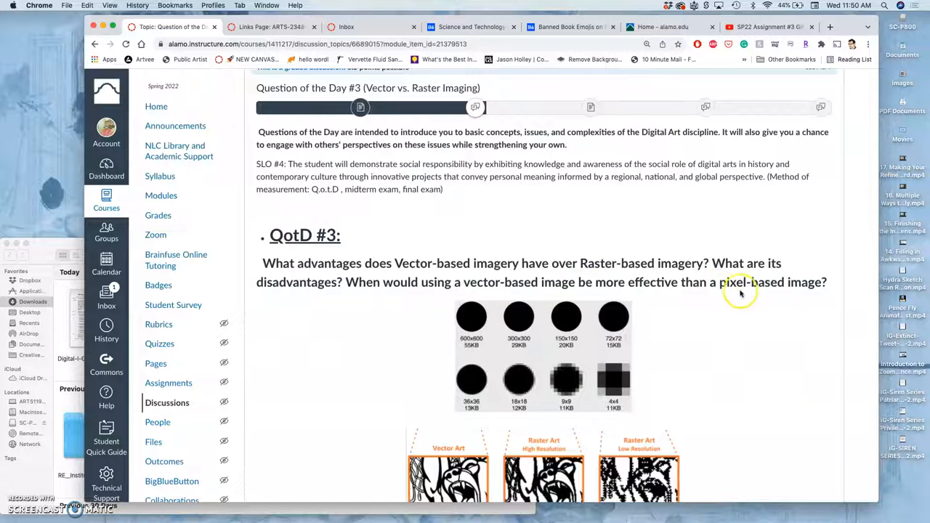
scroll(down, 3)
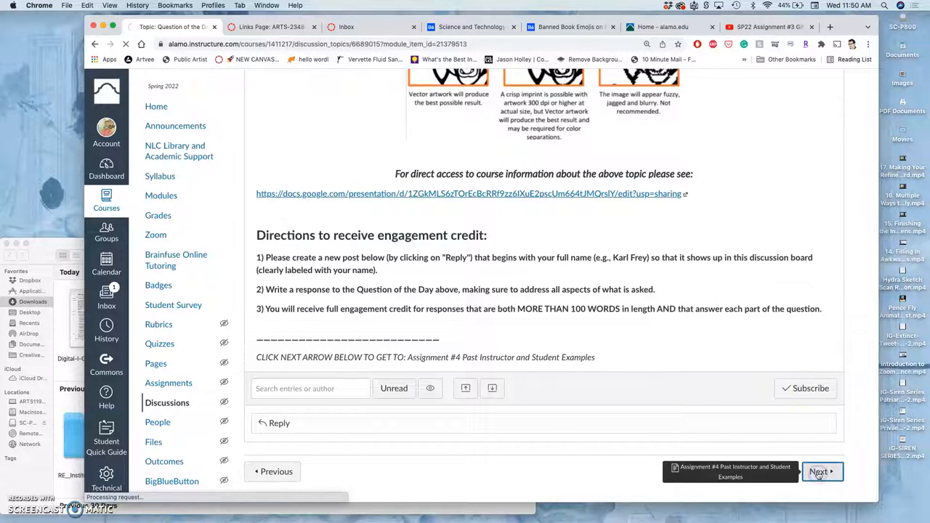
click(820, 470)
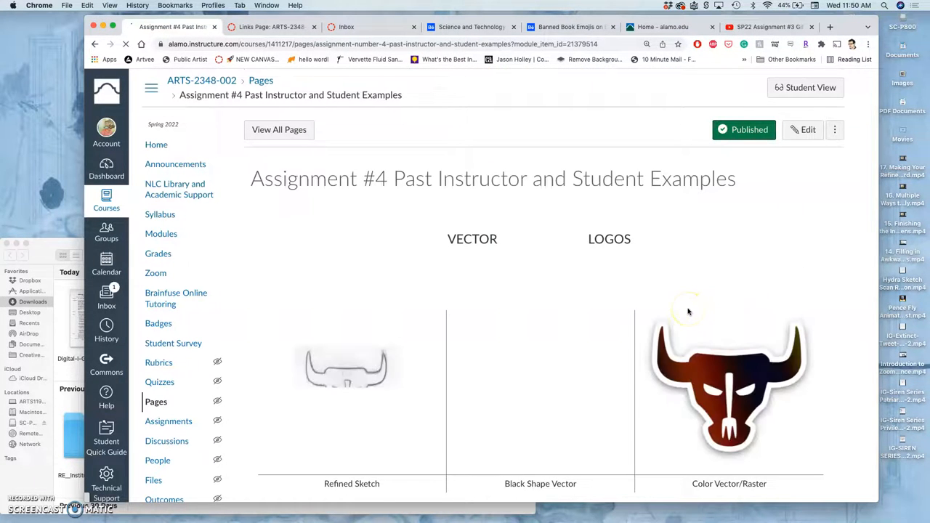
Look through the Assignment #4 vector logo examples and continue to the Proving Ground #2 discussion
scroll(down, 3)
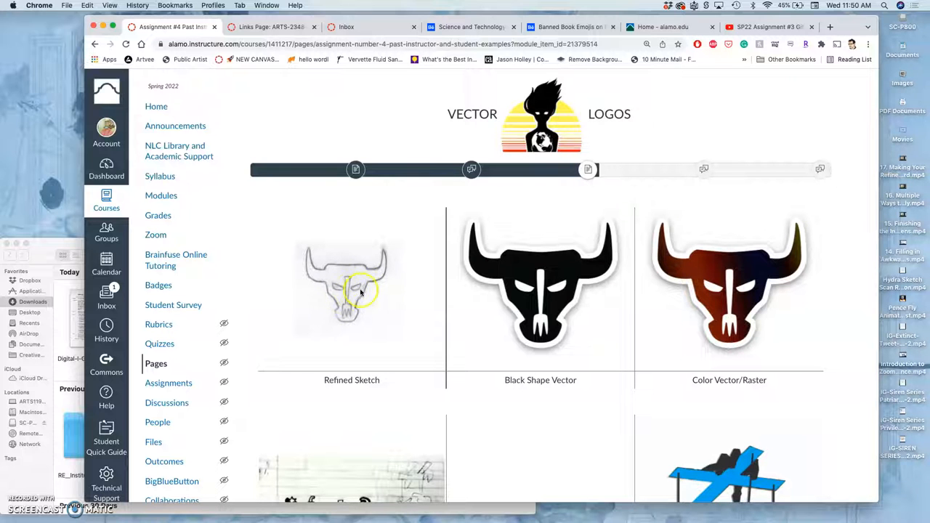
mouse_move(578, 288)
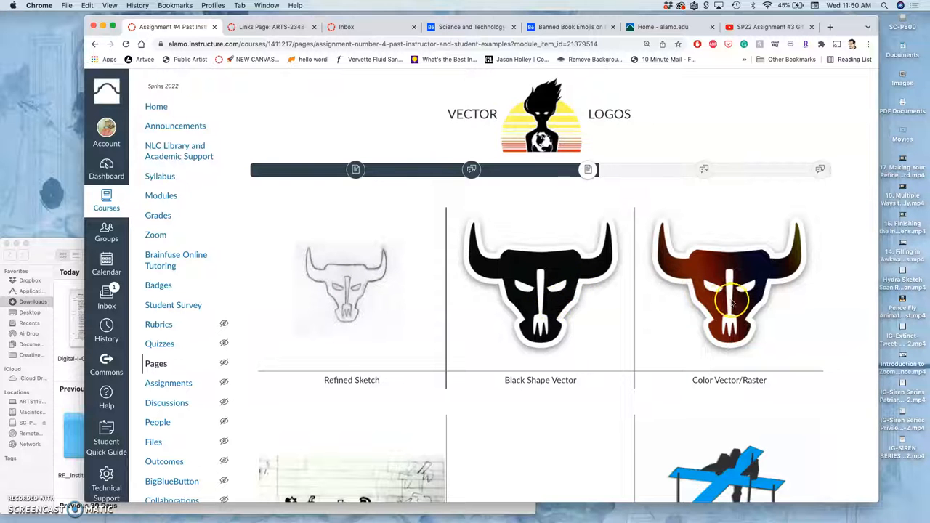
scroll(down, 3)
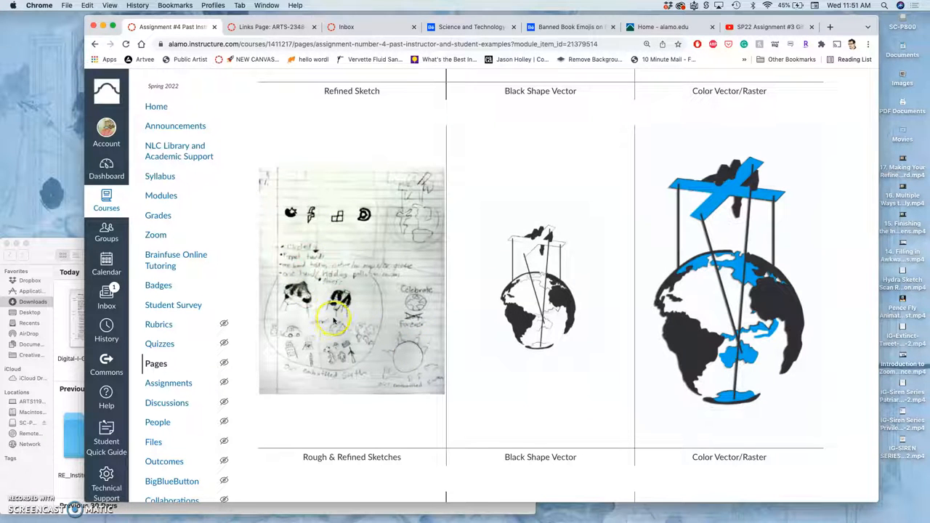
mouse_move(340, 322)
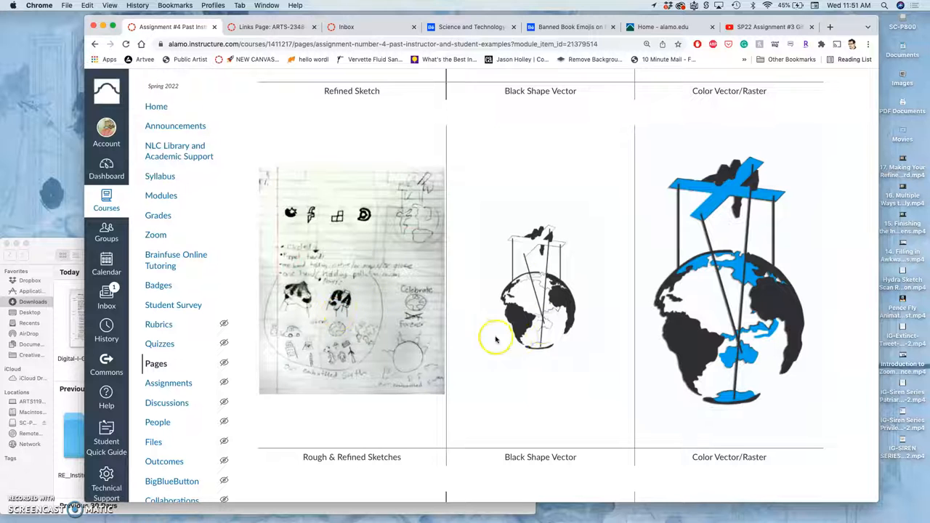
mouse_move(762, 282)
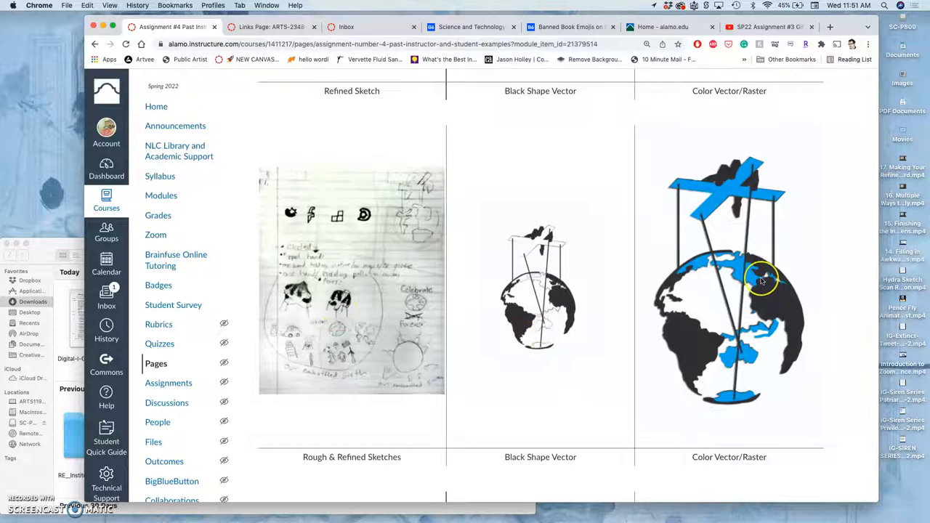
scroll(down, 3)
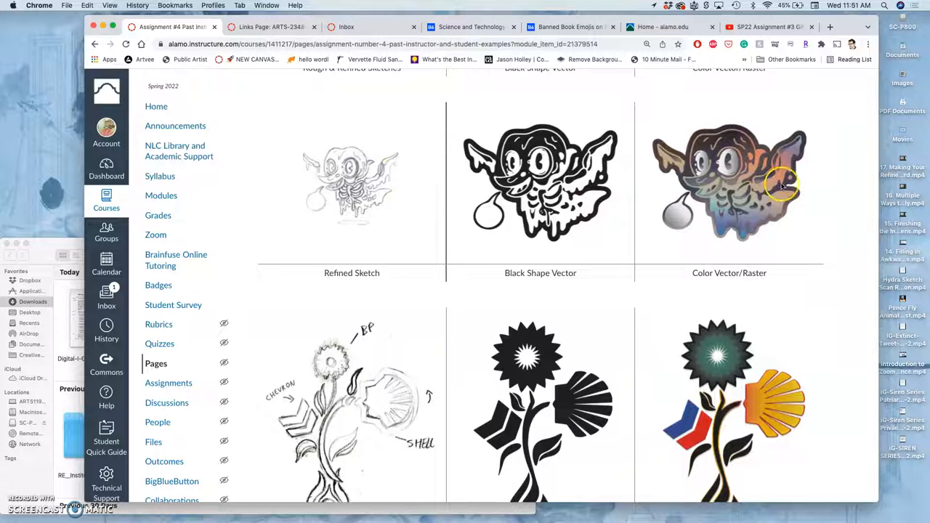
scroll(down, 3)
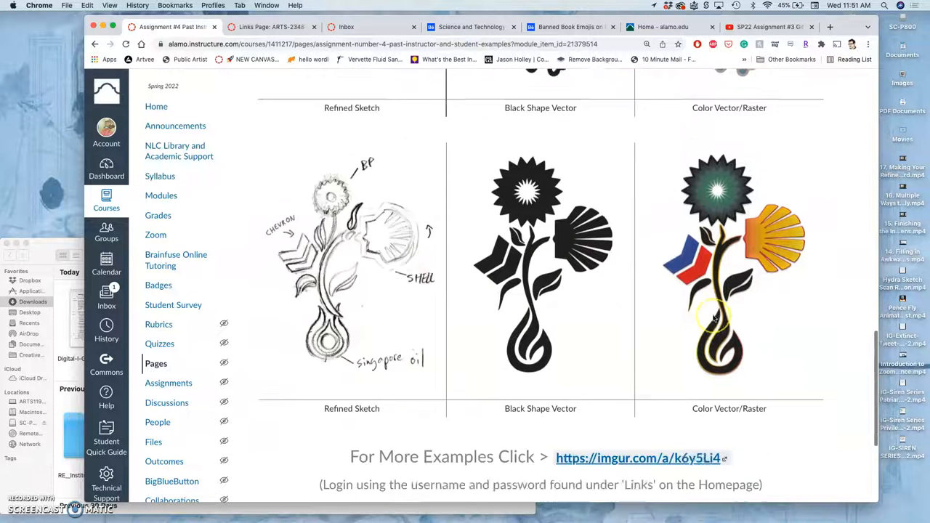
scroll(down, 3)
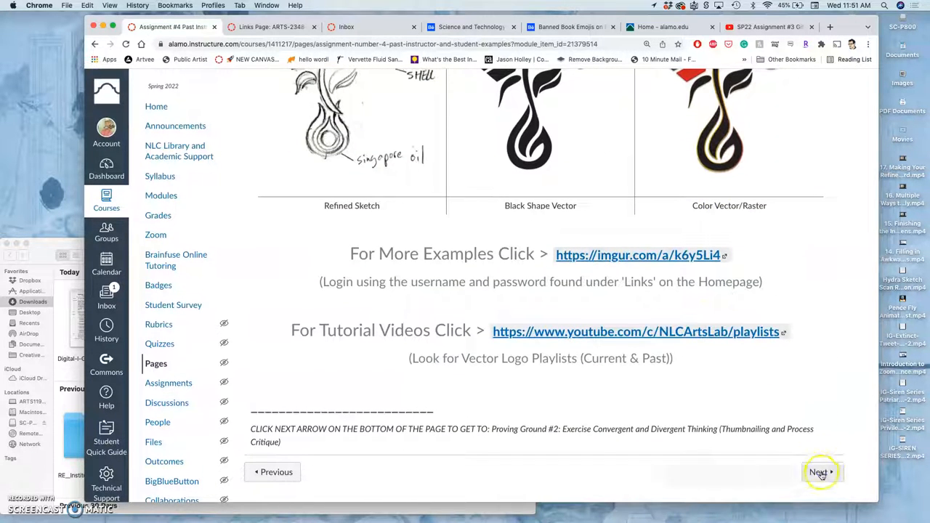
click(821, 472)
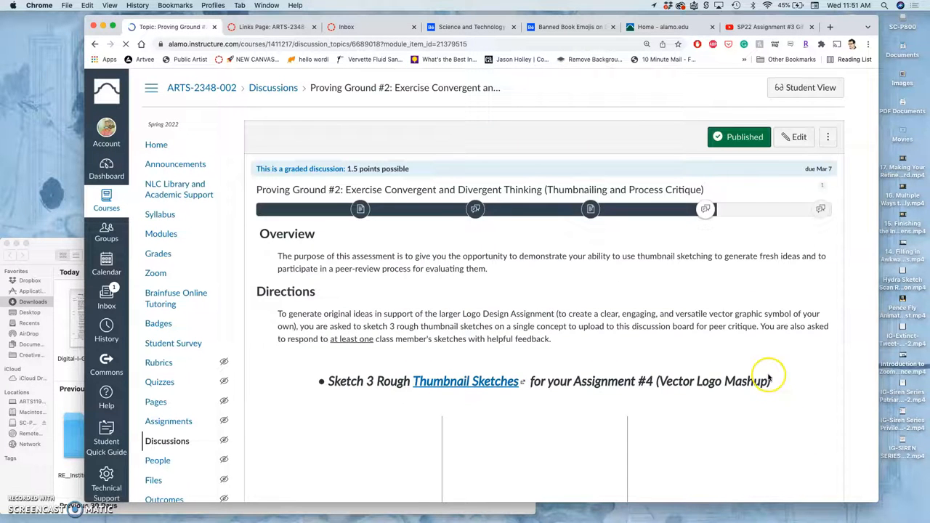
From the theme mashup reply, open the Experiential Learning STEM building page and the Behance moodboard
scroll(down, 3)
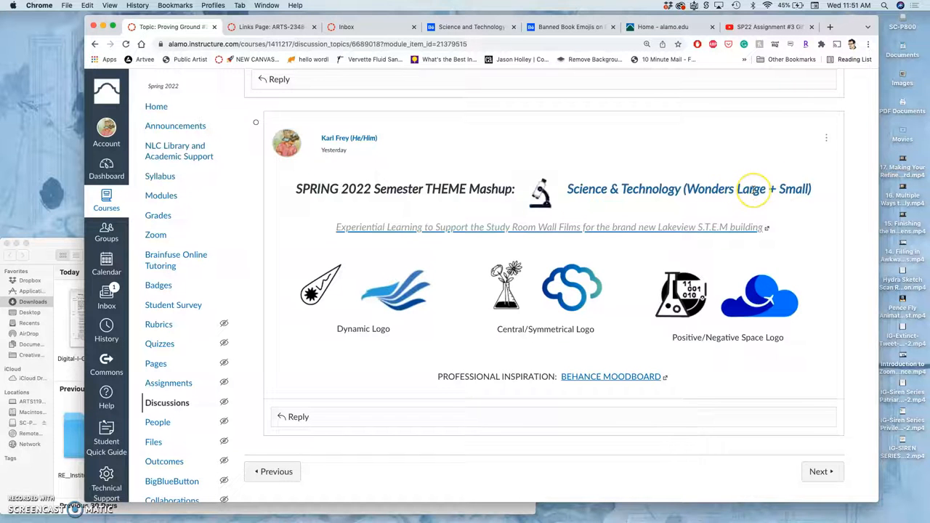
mouse_move(607, 198)
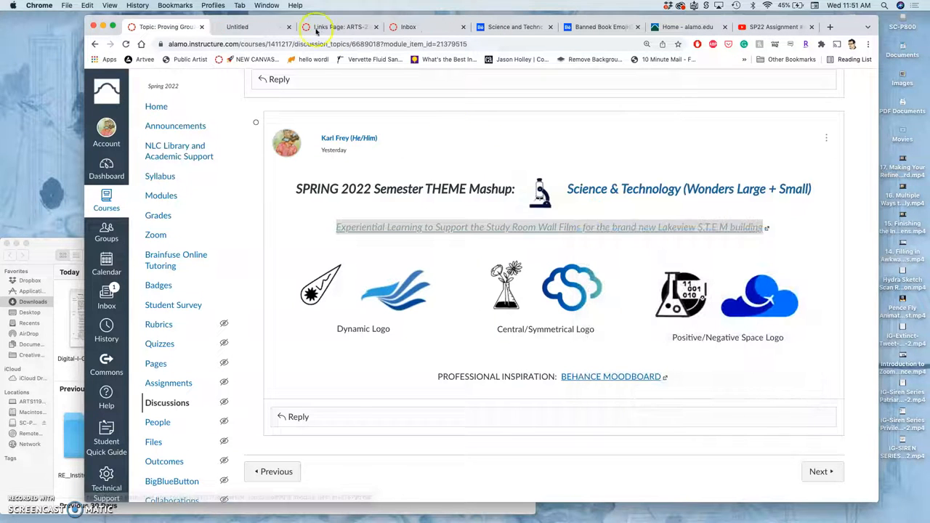
click(251, 27)
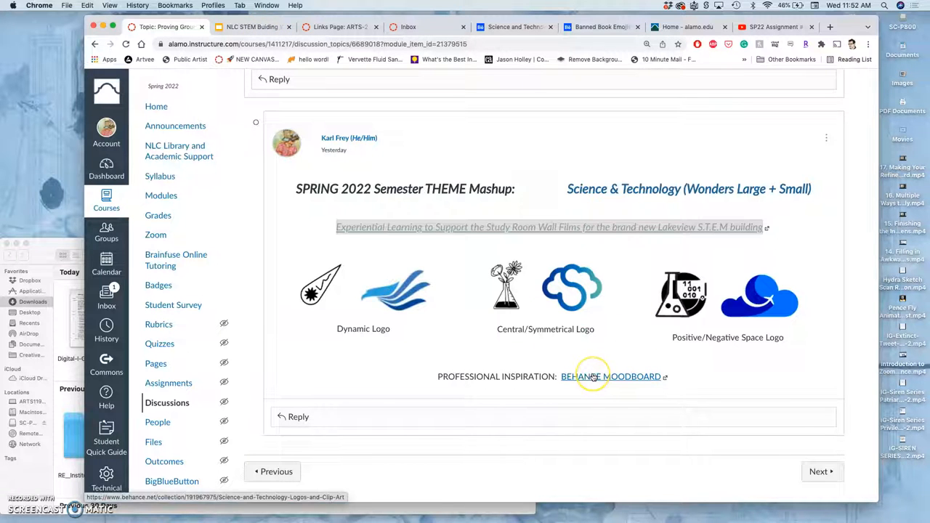
click(611, 377)
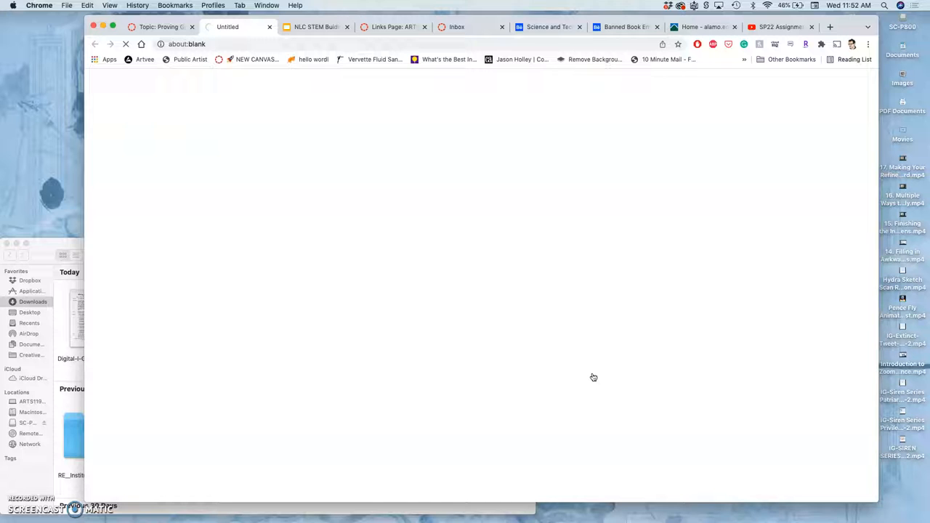
Scroll through the Scilife sci-fi branding project, then close it back to the Science and Technology moodboard
click(240, 26)
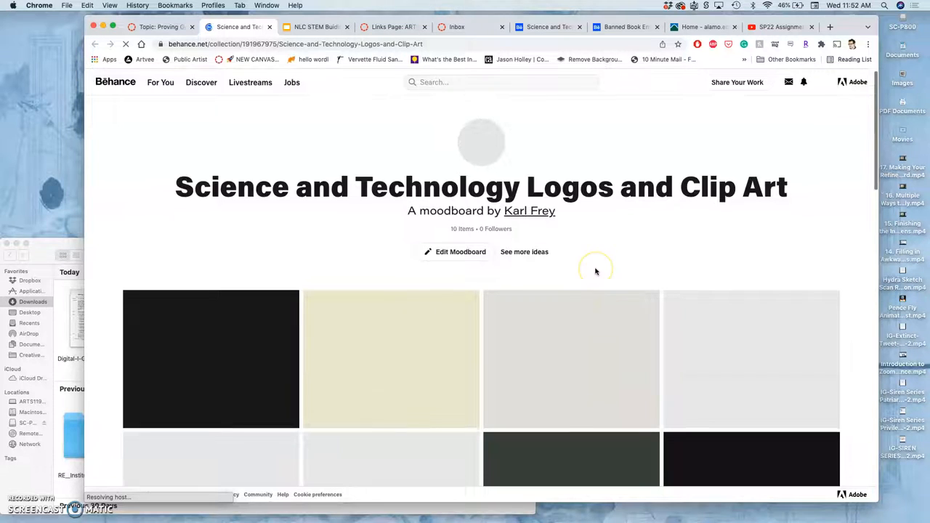
scroll(down, 3)
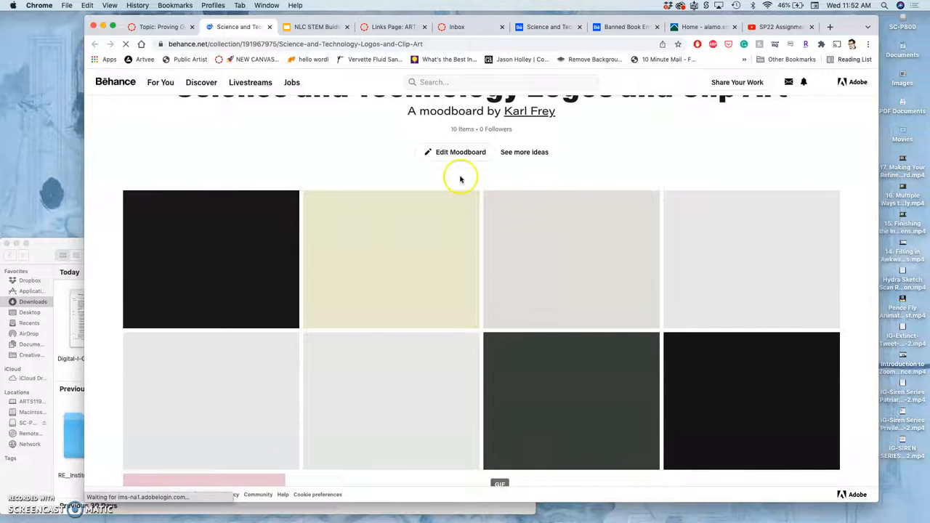
scroll(down, 3)
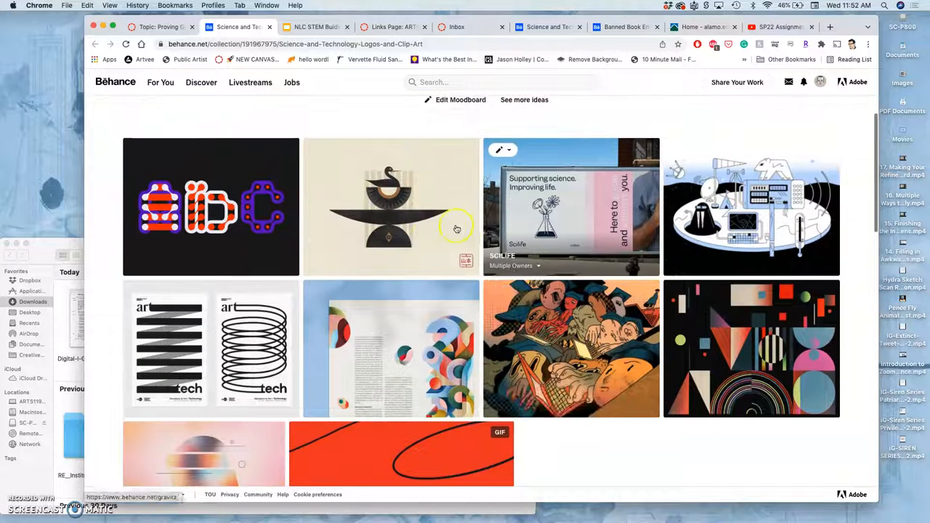
mouse_move(719, 247)
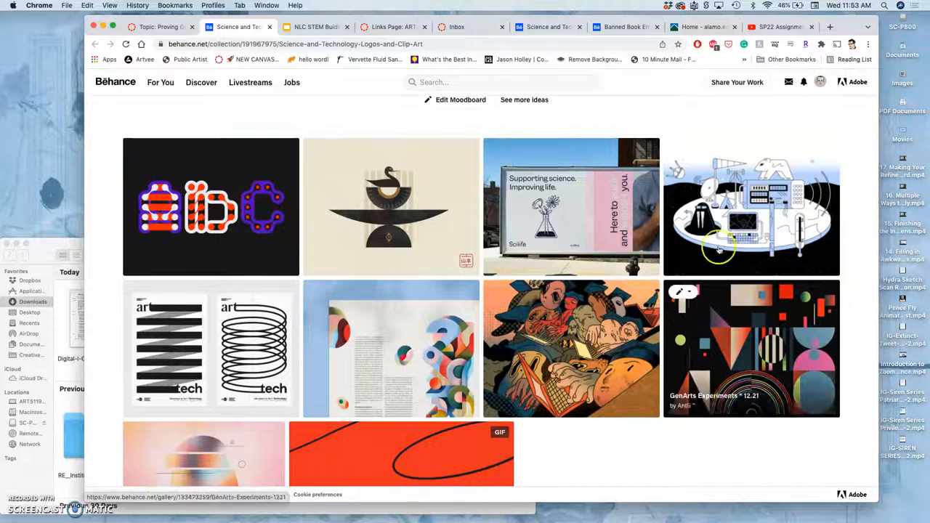
mouse_move(564, 231)
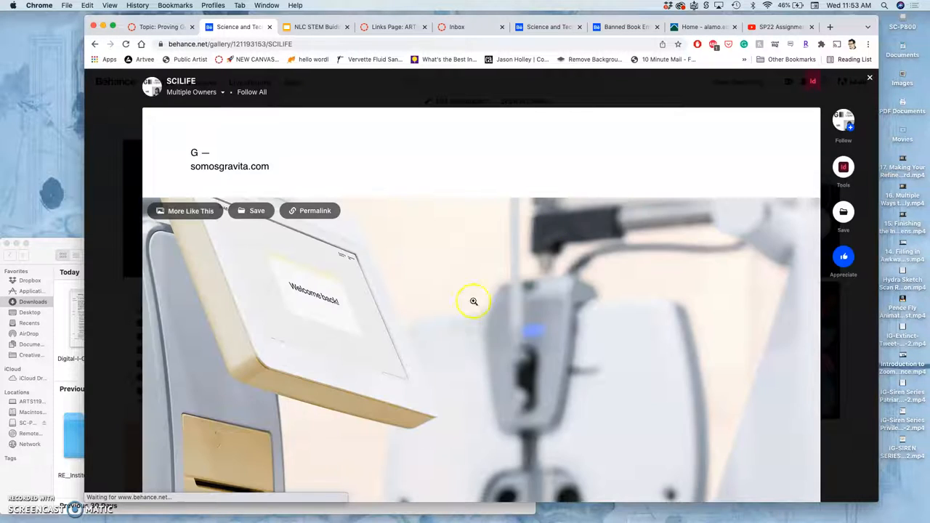
scroll(down, 3)
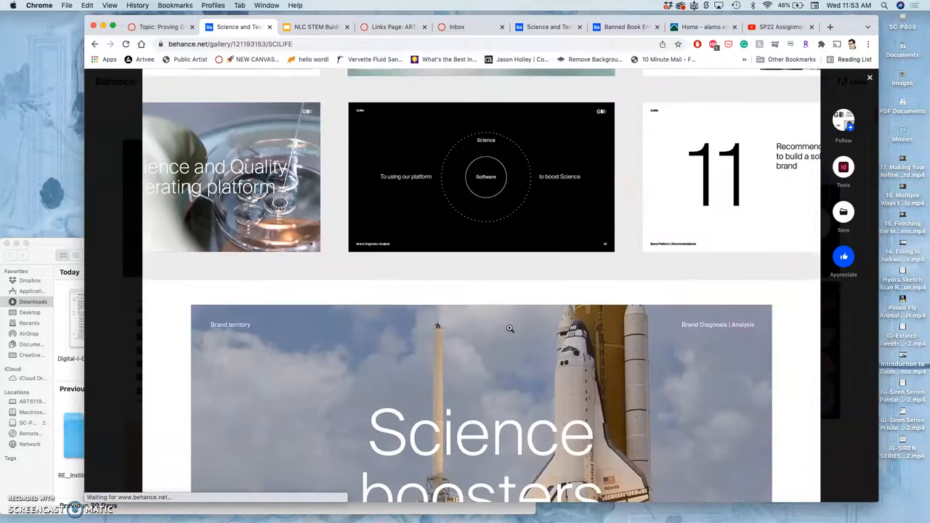
scroll(down, 3)
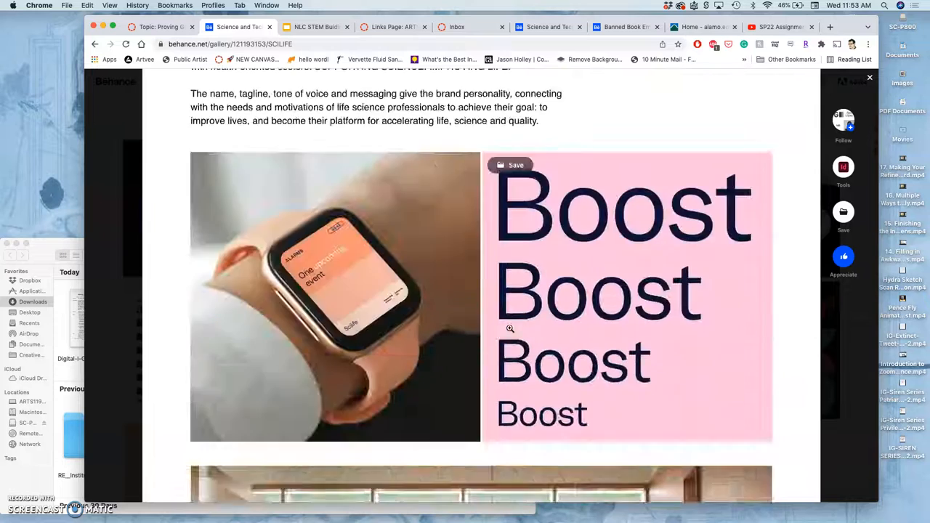
scroll(down, 3)
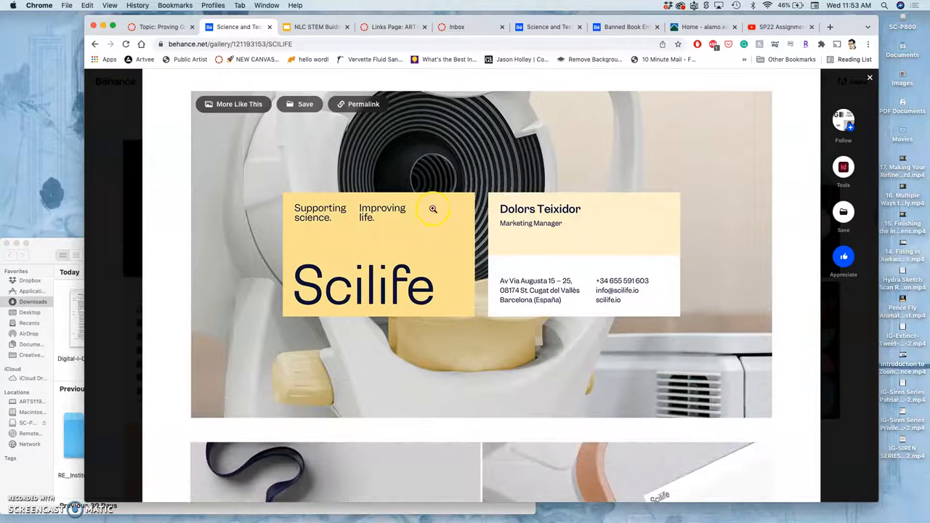
scroll(down, 3)
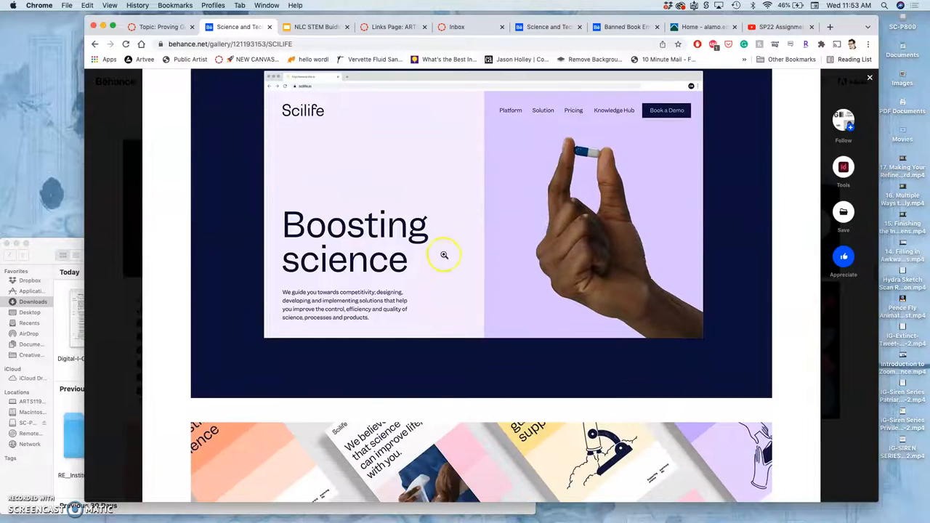
scroll(down, 3)
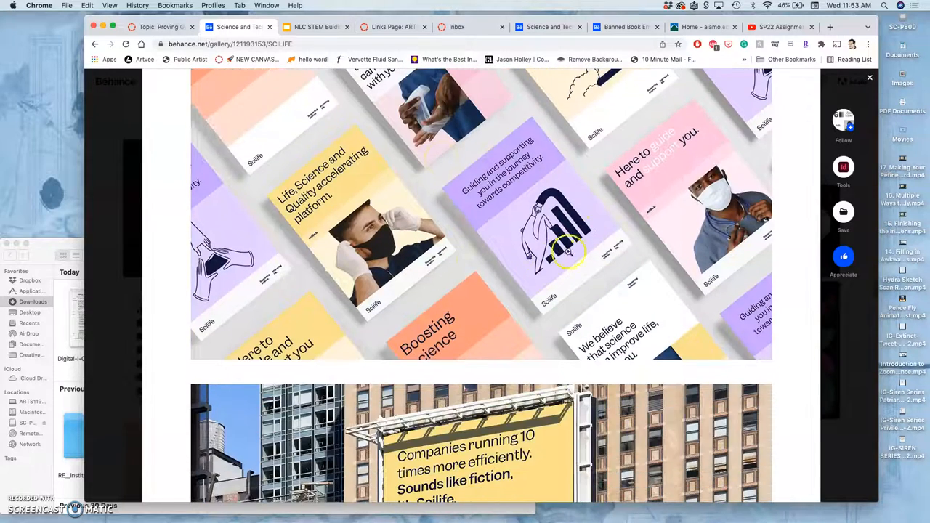
scroll(down, 3)
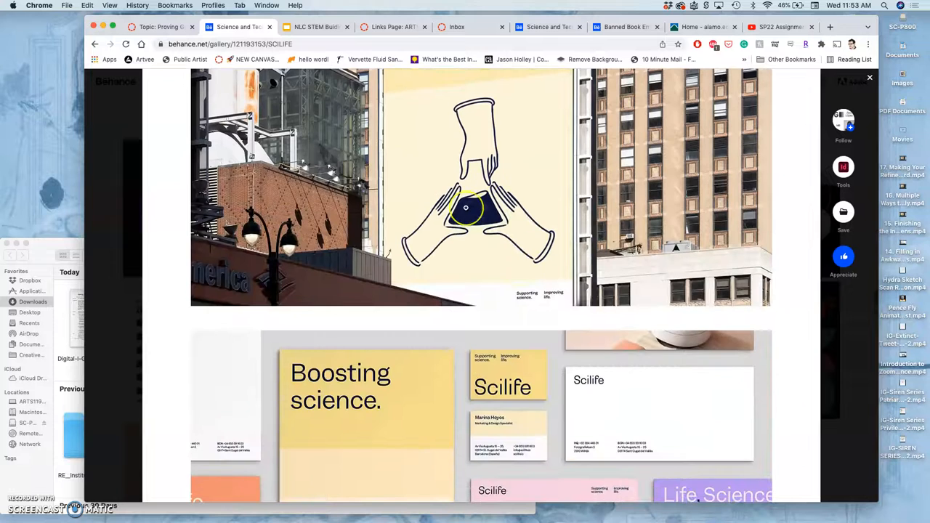
scroll(down, 3)
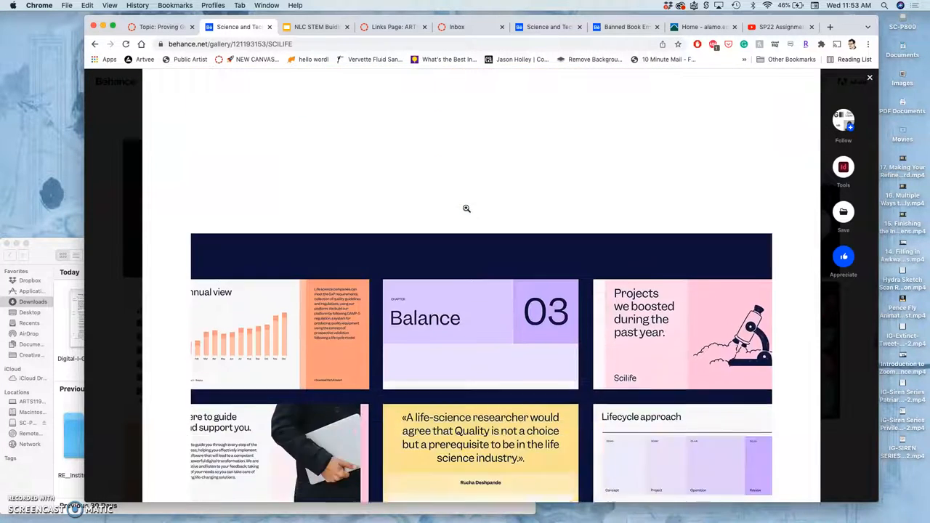
scroll(down, 3)
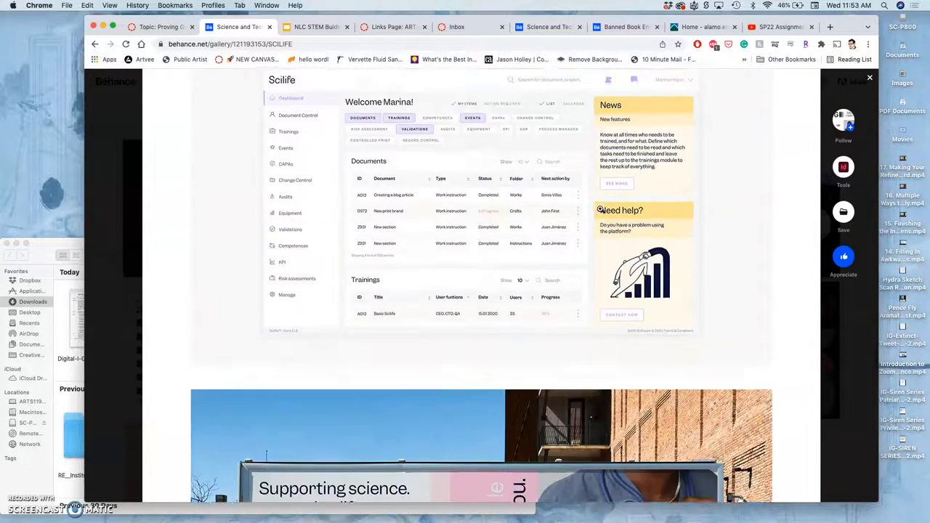
scroll(down, 3)
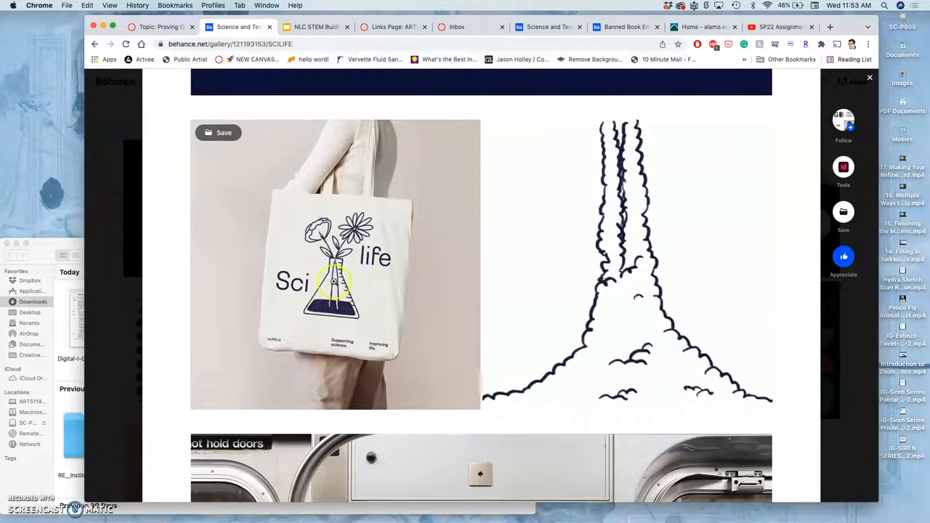
scroll(down, 3)
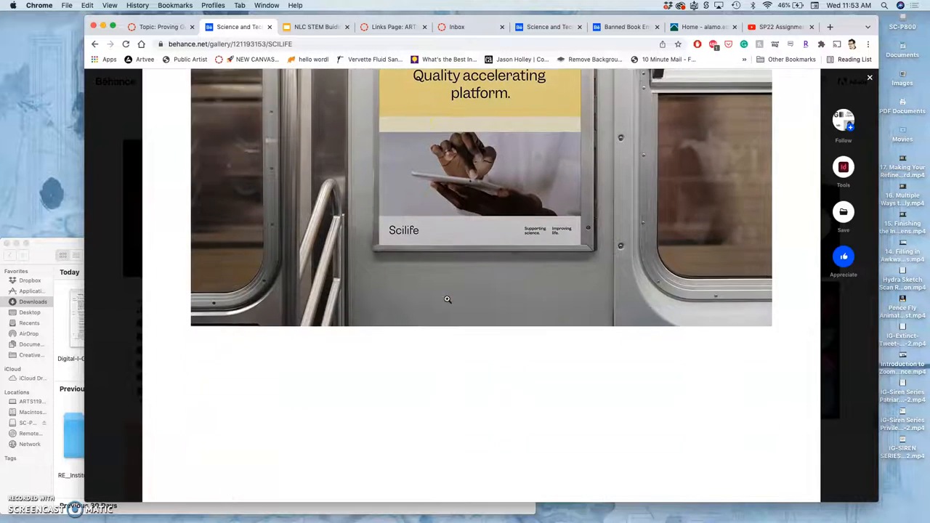
scroll(down, 3)
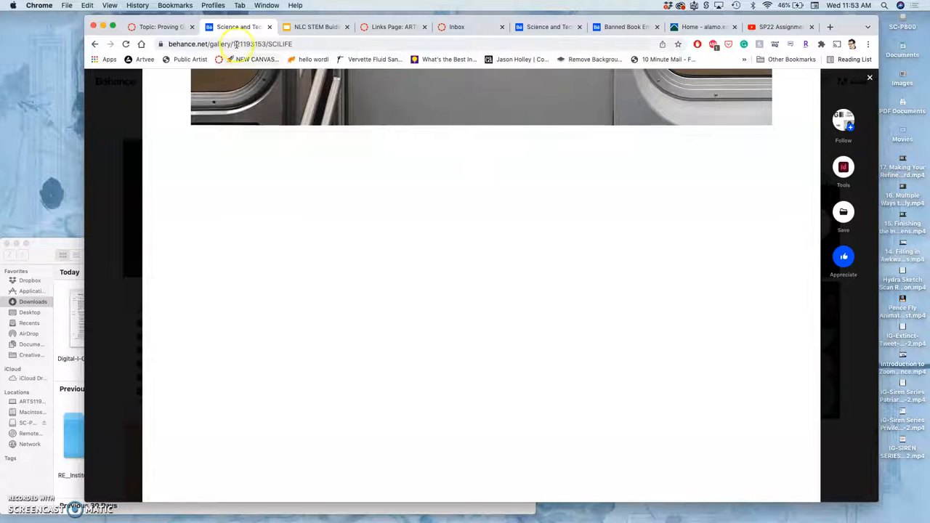
click(94, 44)
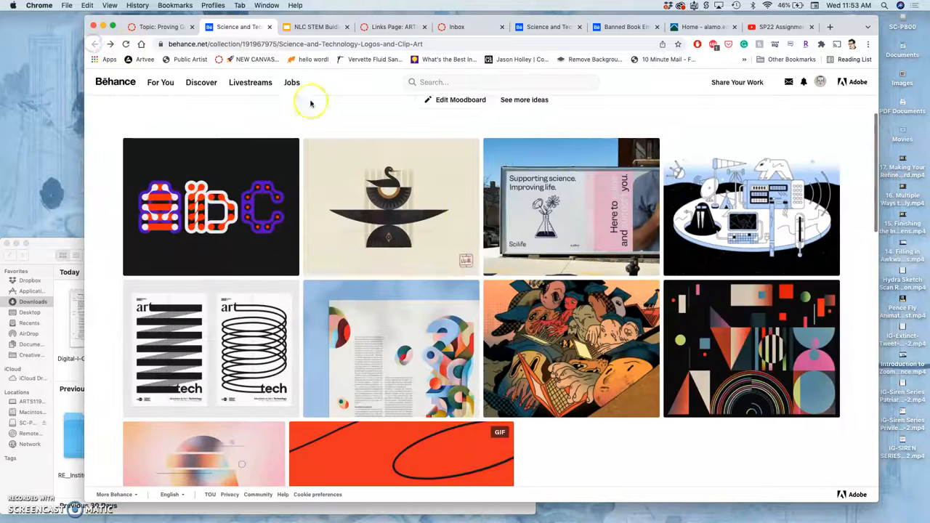
View the 'for Vedomosti plus-one' boat illustration project, then return to the Canvas discussion tab
click(571, 349)
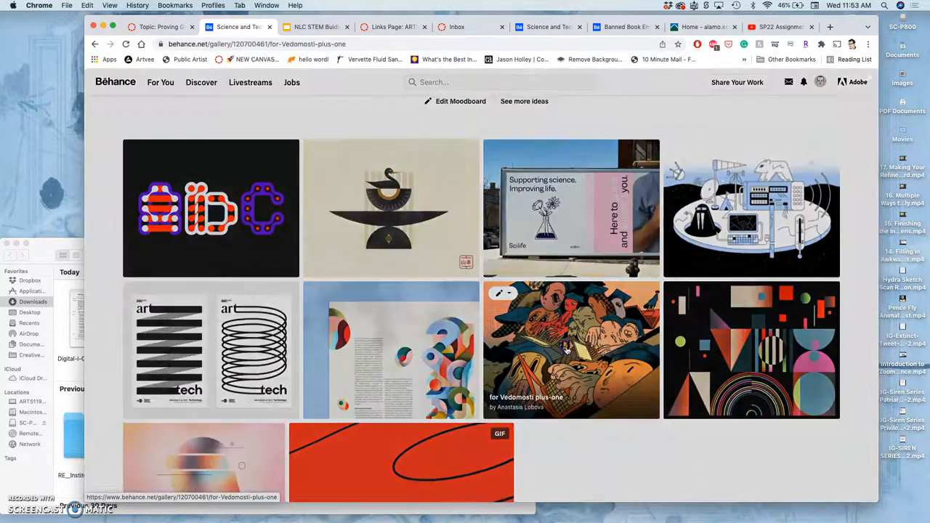
click(571, 350)
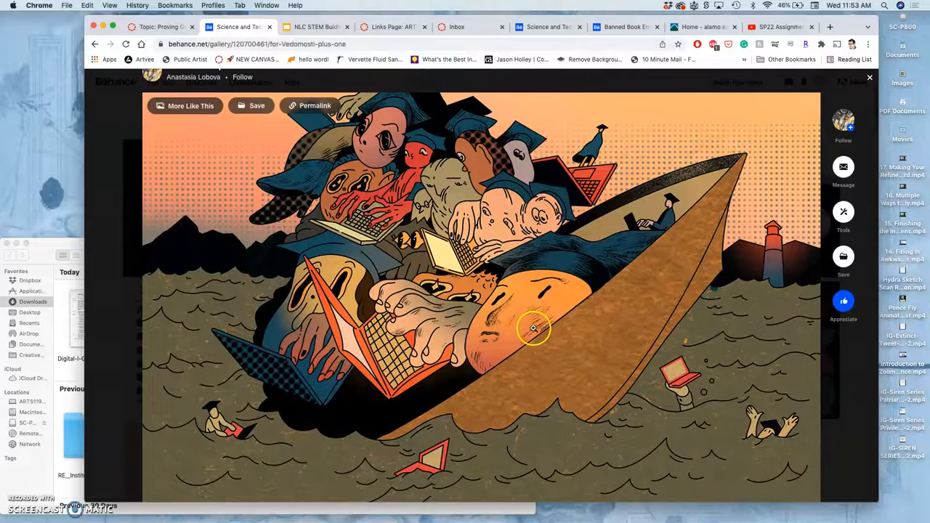
mouse_move(474, 398)
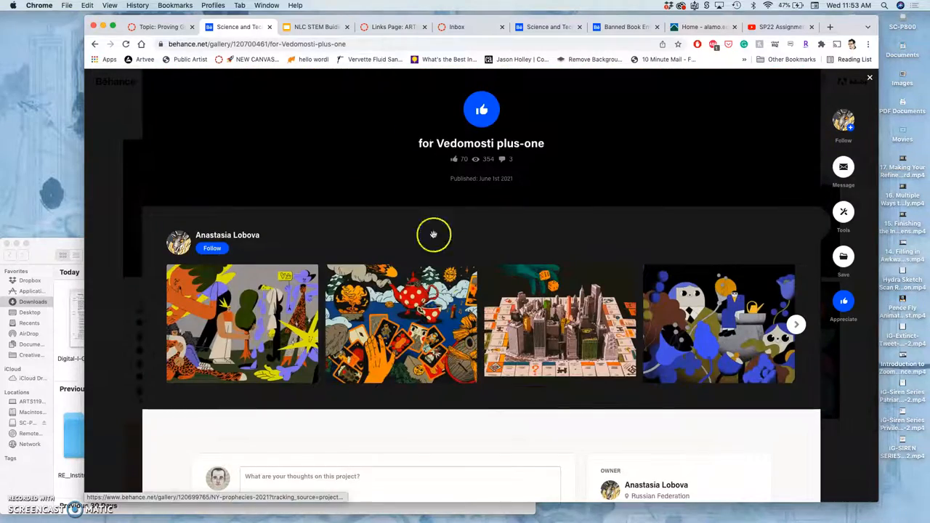
click(240, 26)
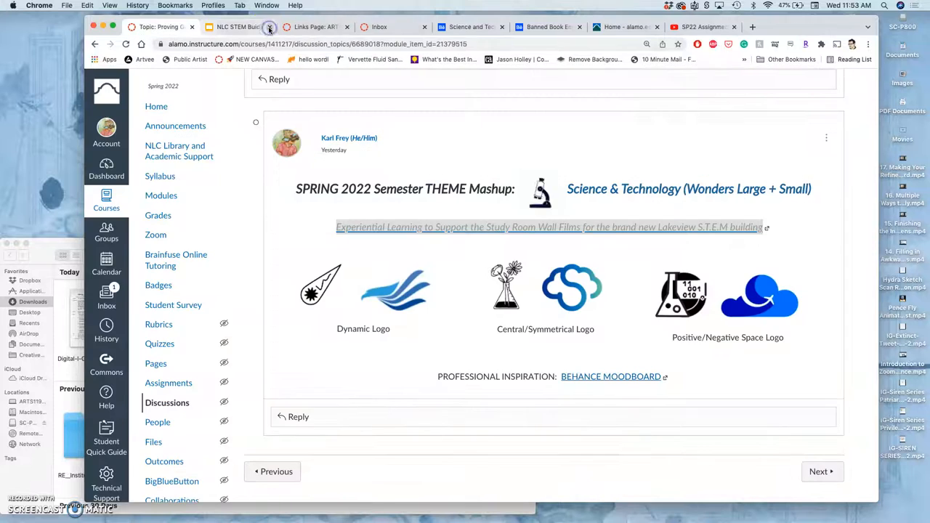
Switch to the NLC STEM Building Wall Films deck and select the Top Student Responses tally slide
click(270, 26)
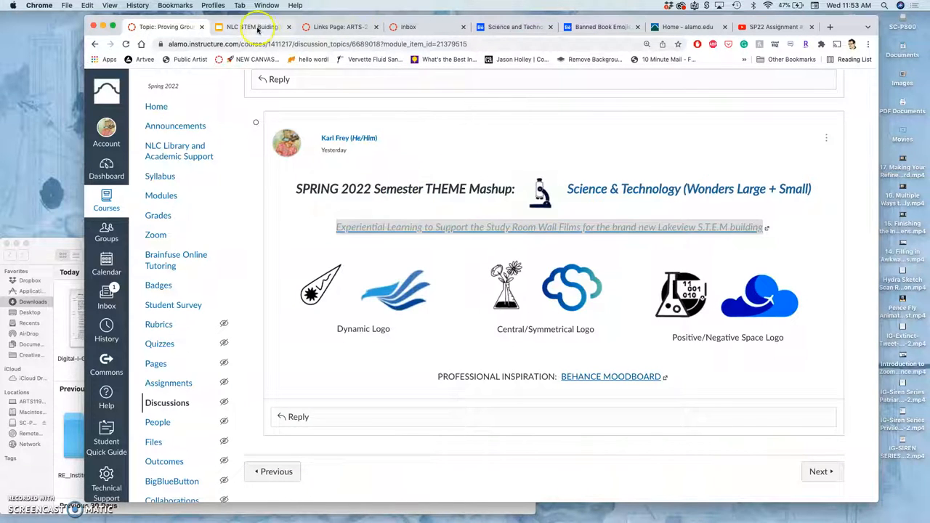
click(253, 26)
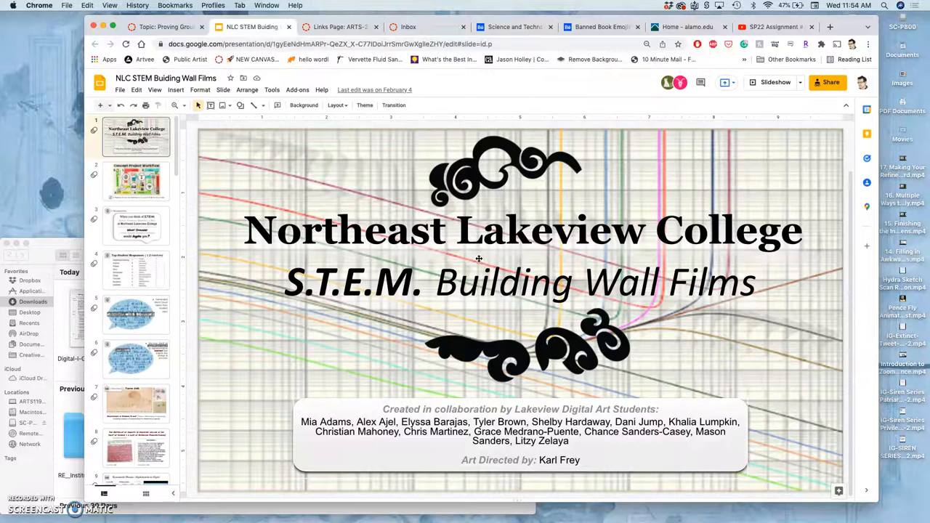
scroll(down, 3)
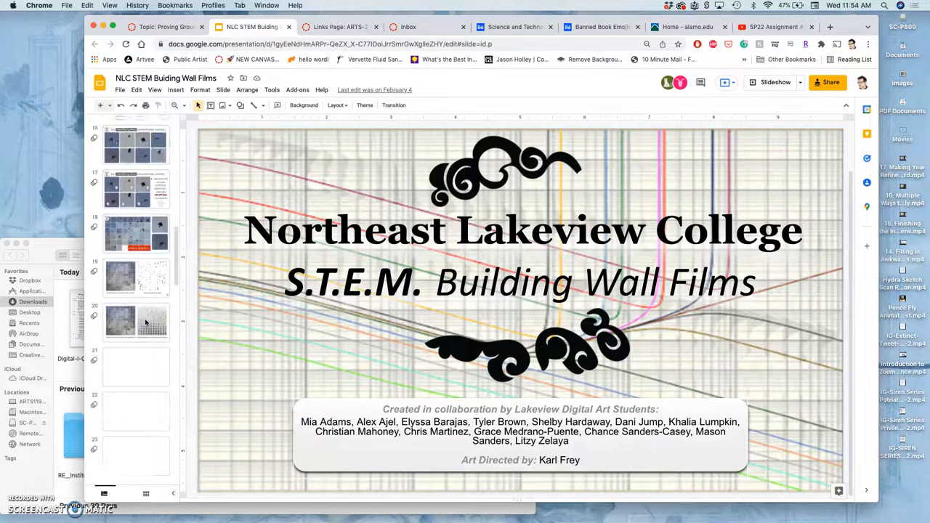
scroll(down, 3)
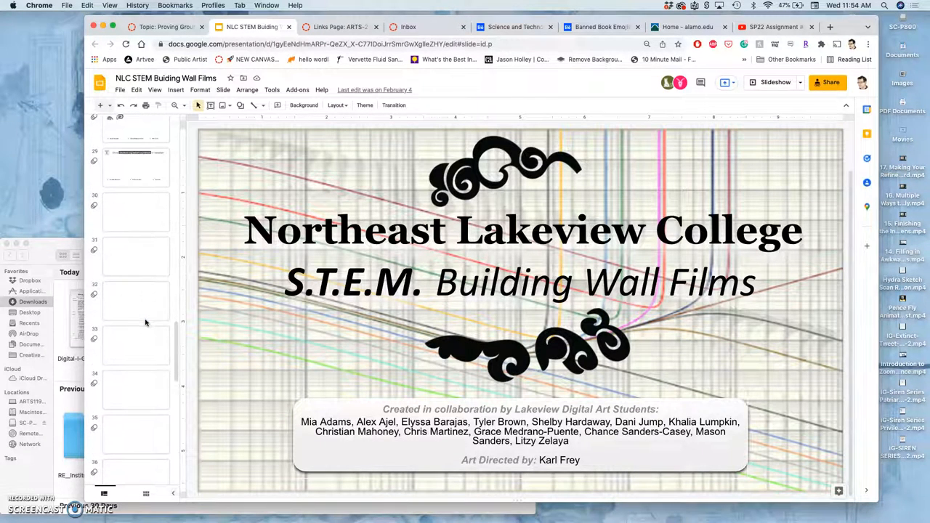
scroll(down, 3)
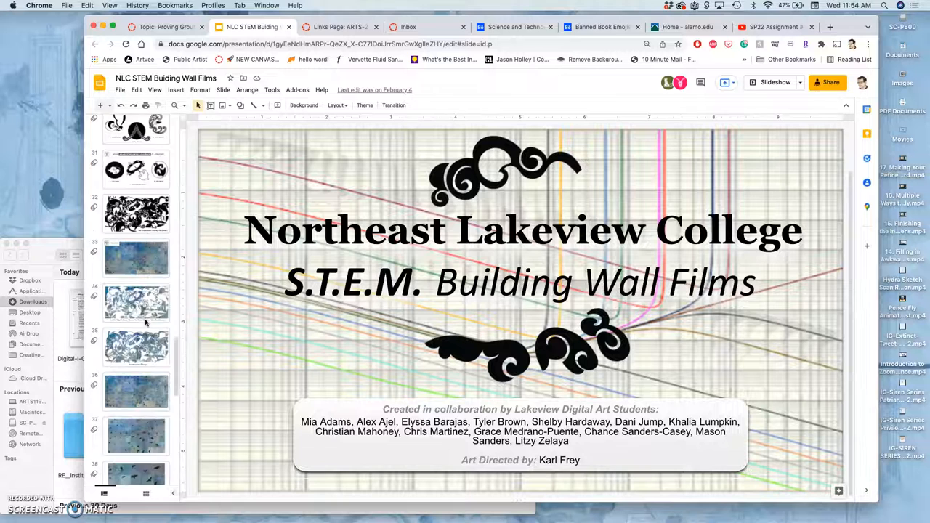
scroll(down, 3)
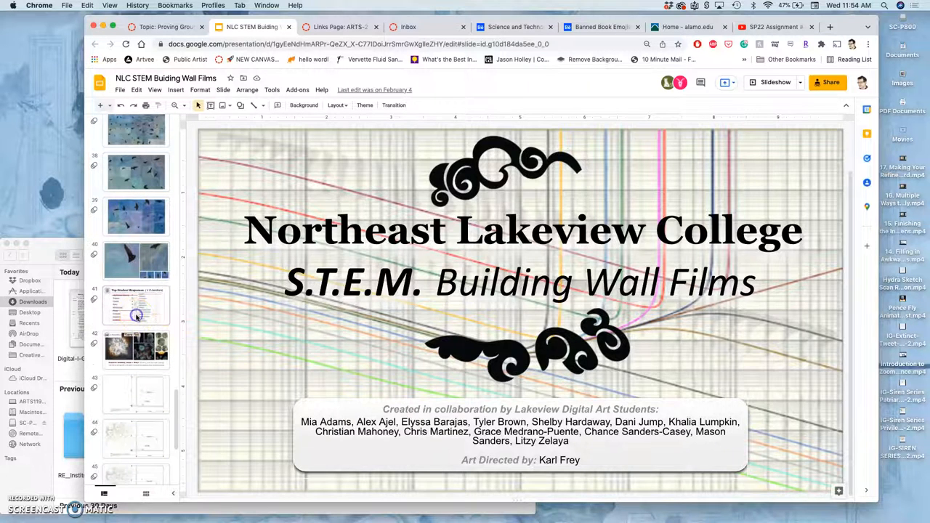
click(136, 305)
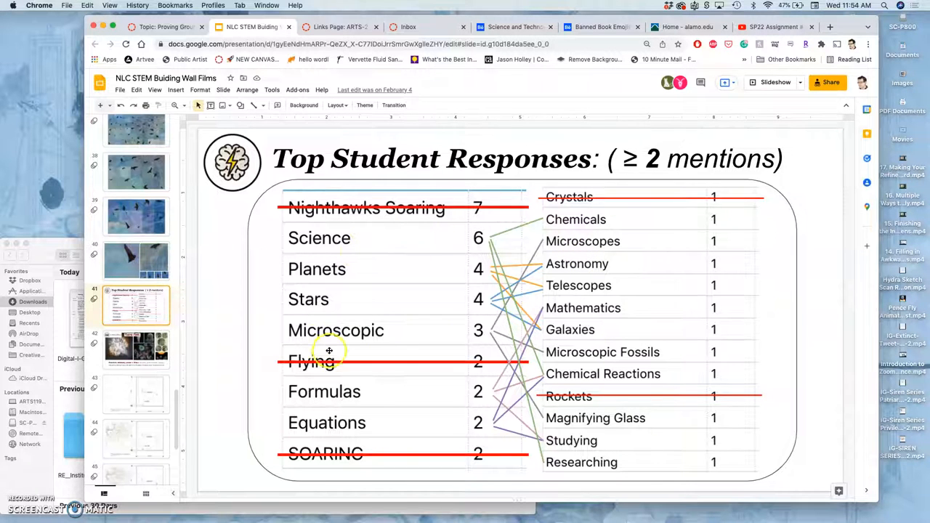
mouse_move(375, 366)
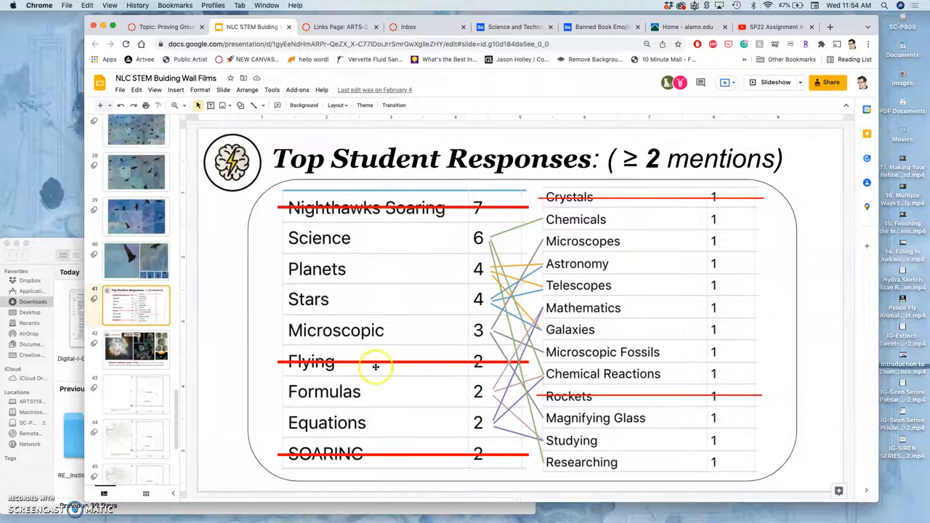
mouse_move(482, 436)
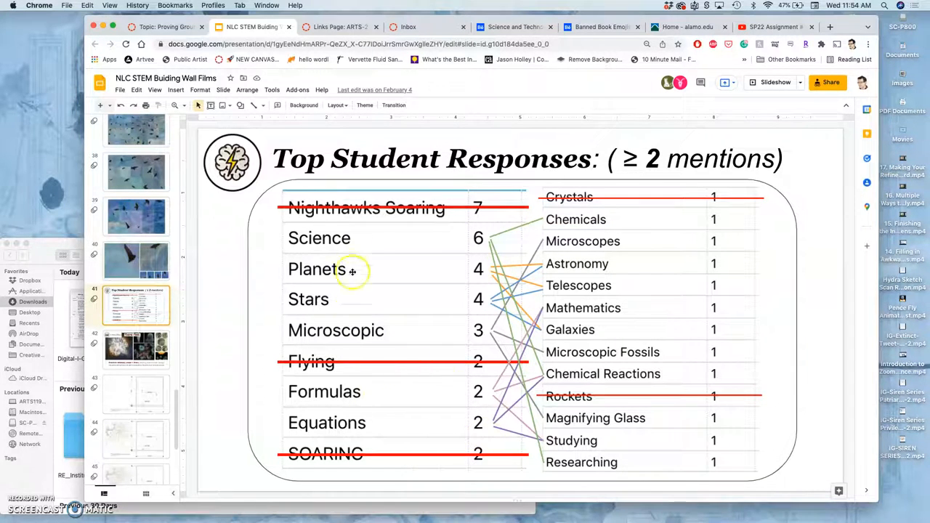
mouse_move(321, 399)
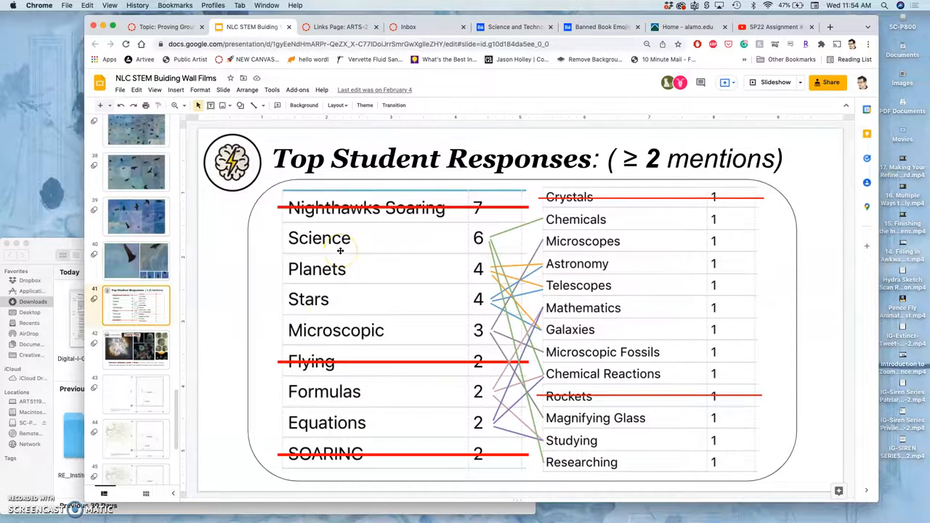
mouse_move(622, 230)
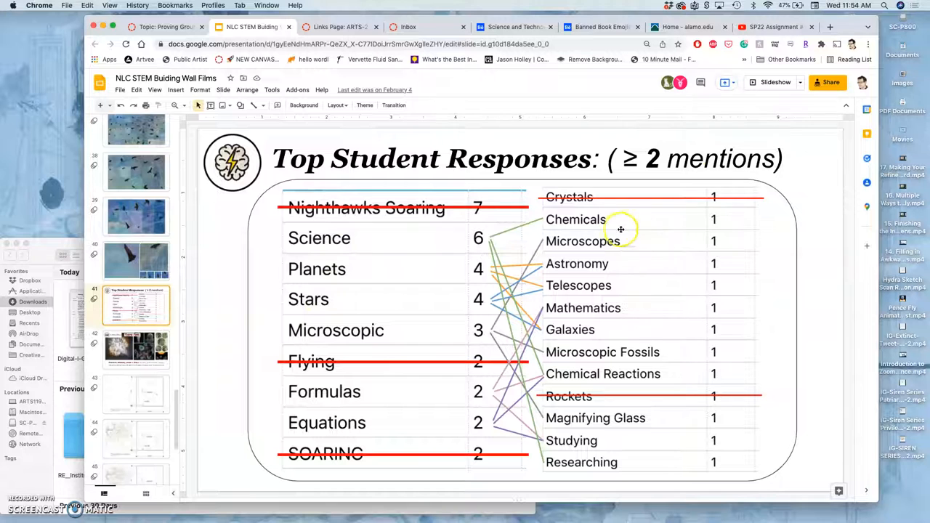
mouse_move(619, 287)
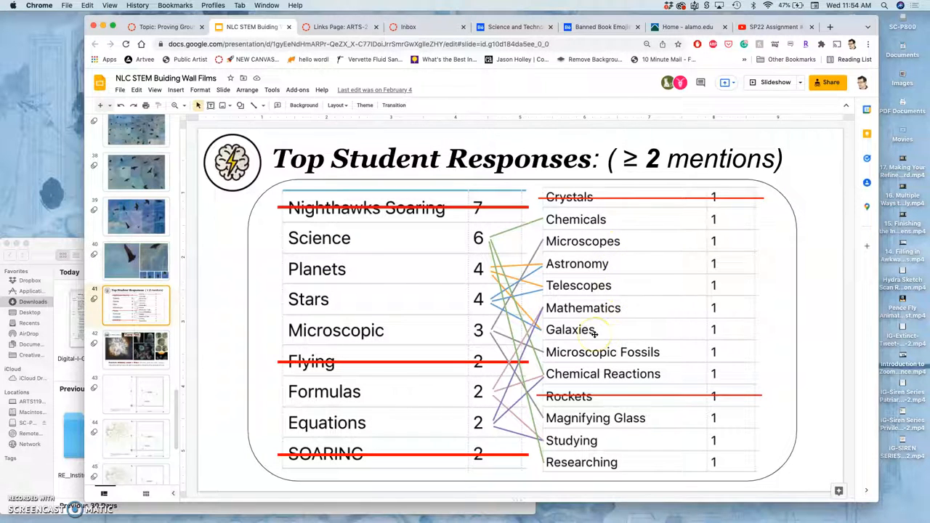
mouse_move(624, 372)
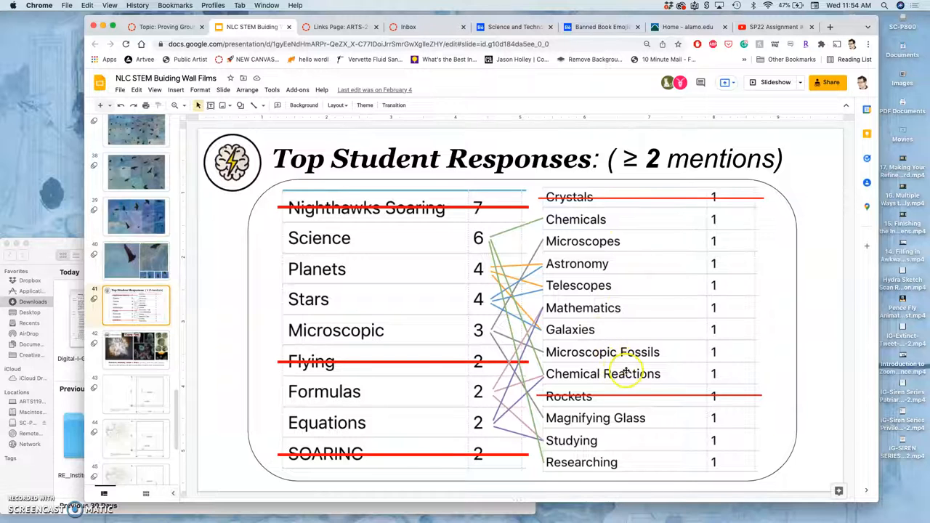
mouse_move(589, 449)
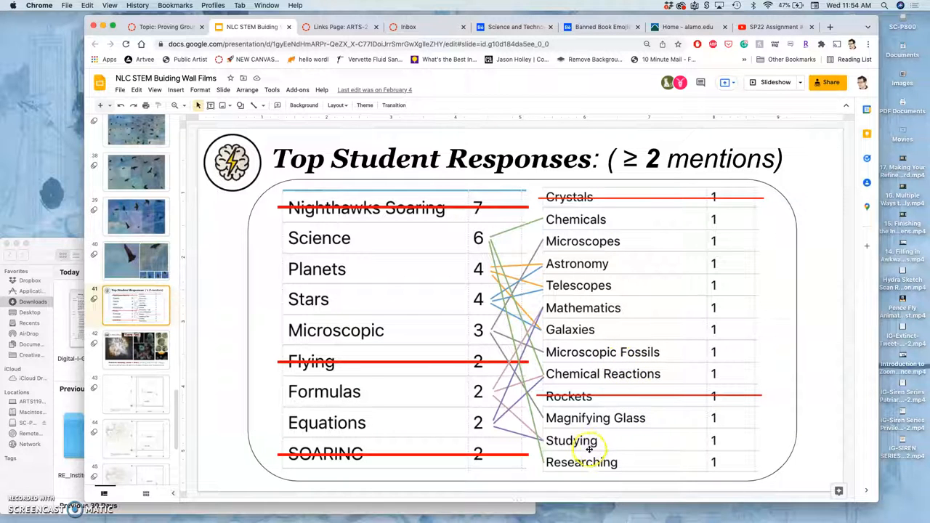
mouse_move(352, 391)
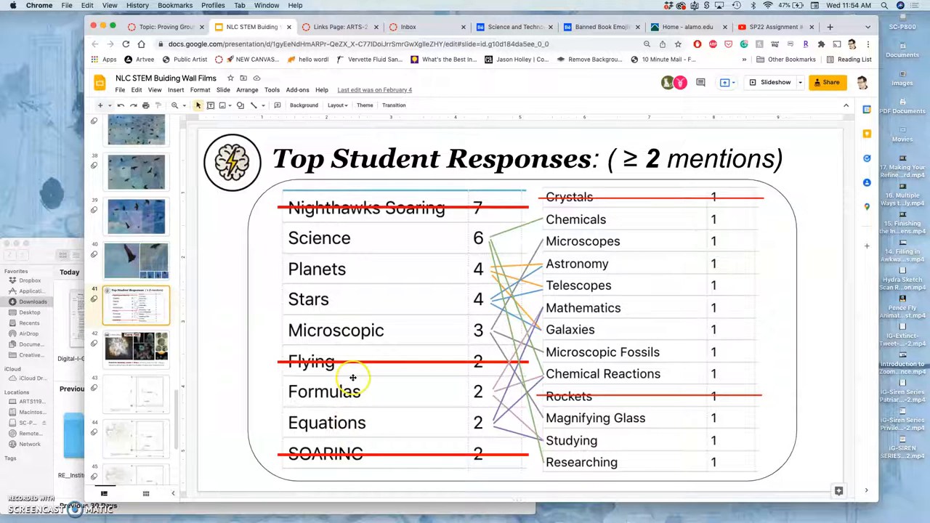
mouse_move(355, 314)
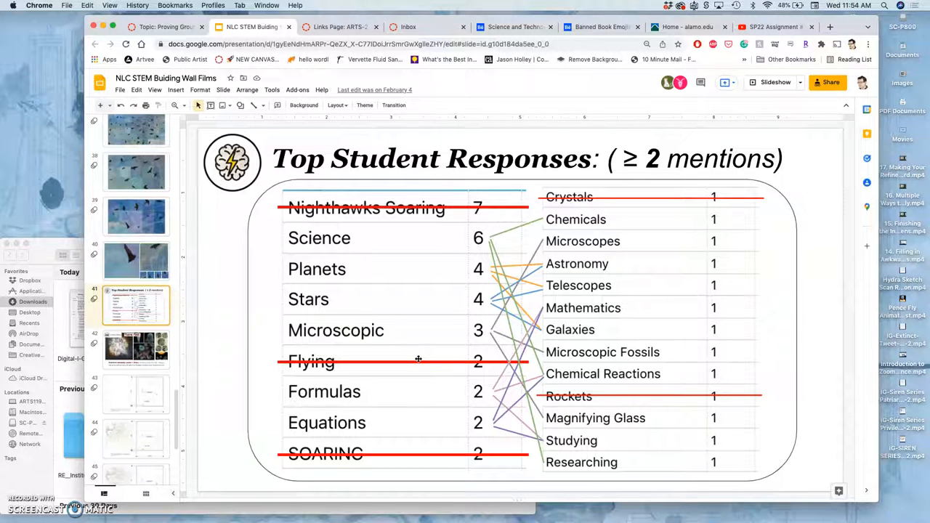
click(138, 349)
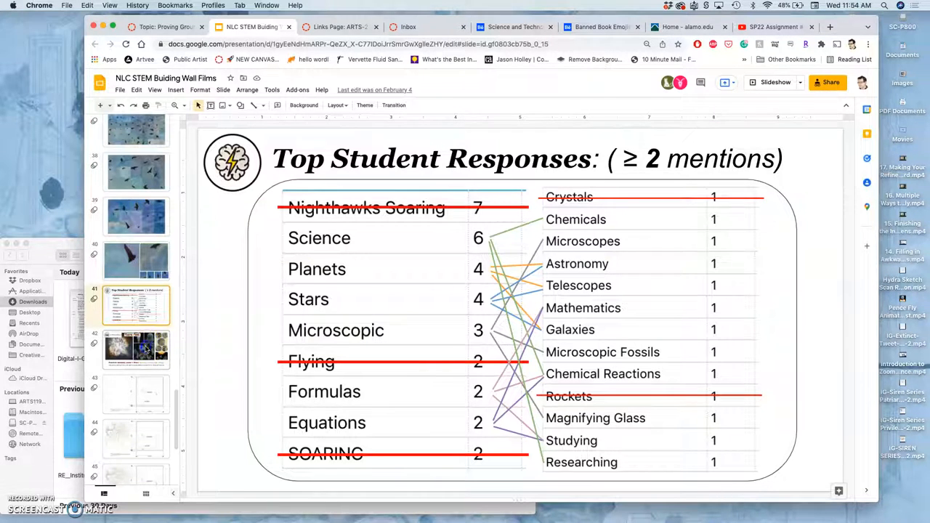
View the Theme TWO Scientific Wonders slide, then the Corridor 2C2 North wall elevation drawing
click(136, 349)
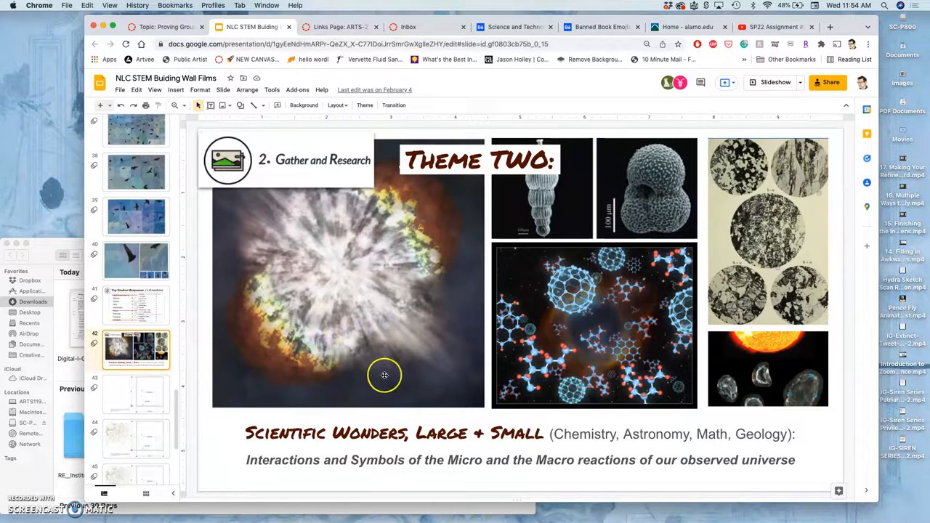
mouse_move(383, 429)
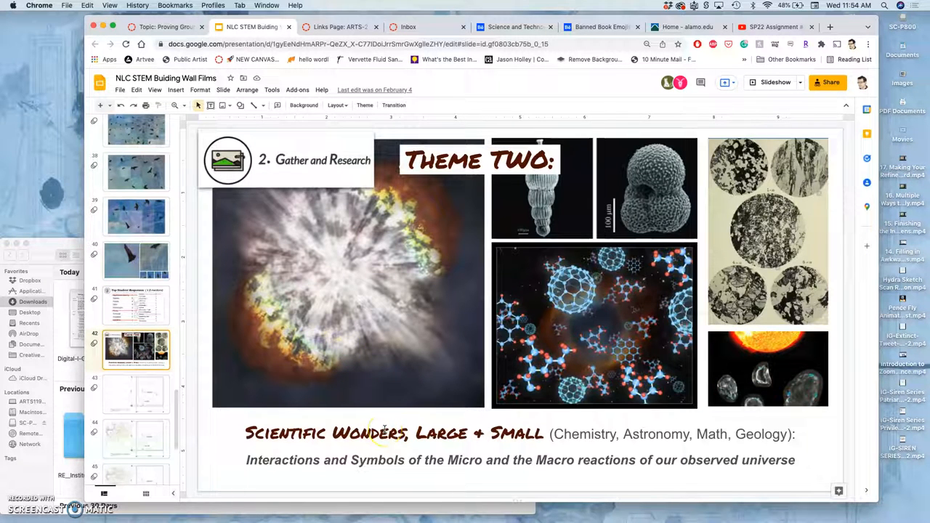
mouse_move(579, 227)
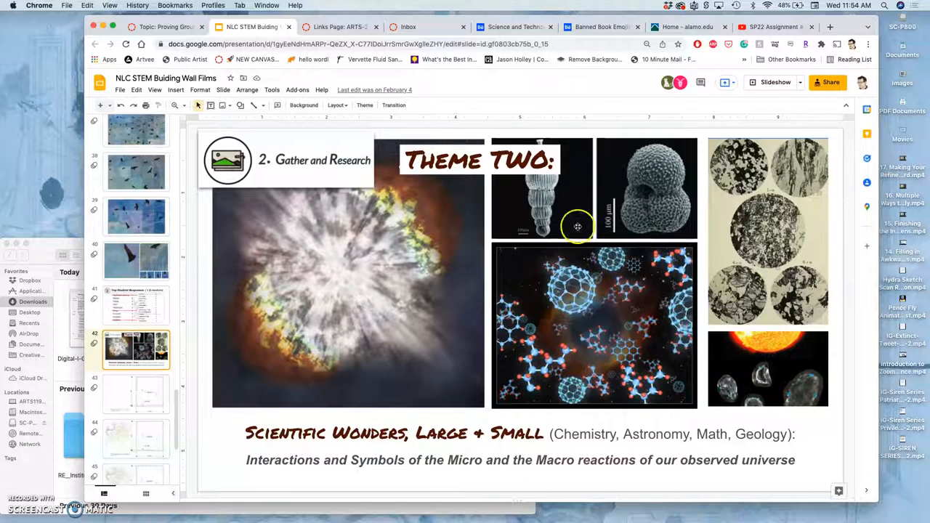
mouse_move(642, 212)
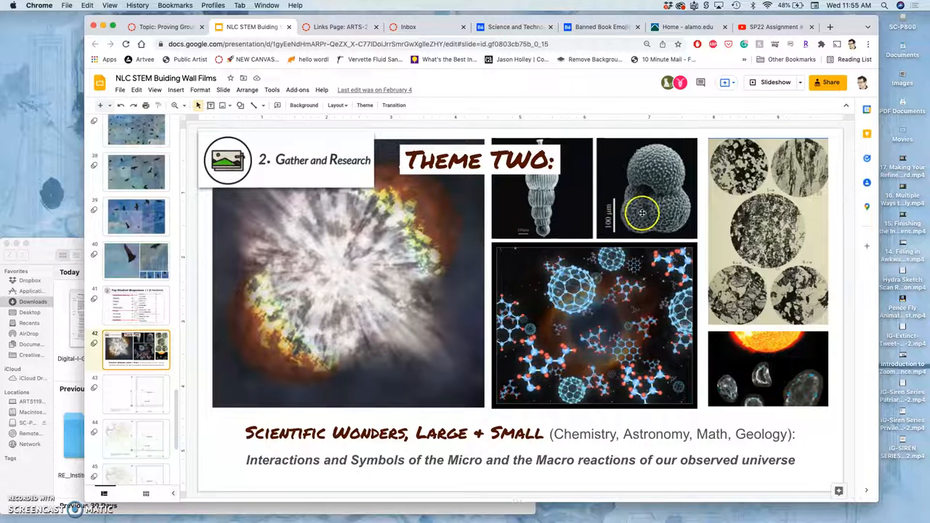
mouse_move(427, 323)
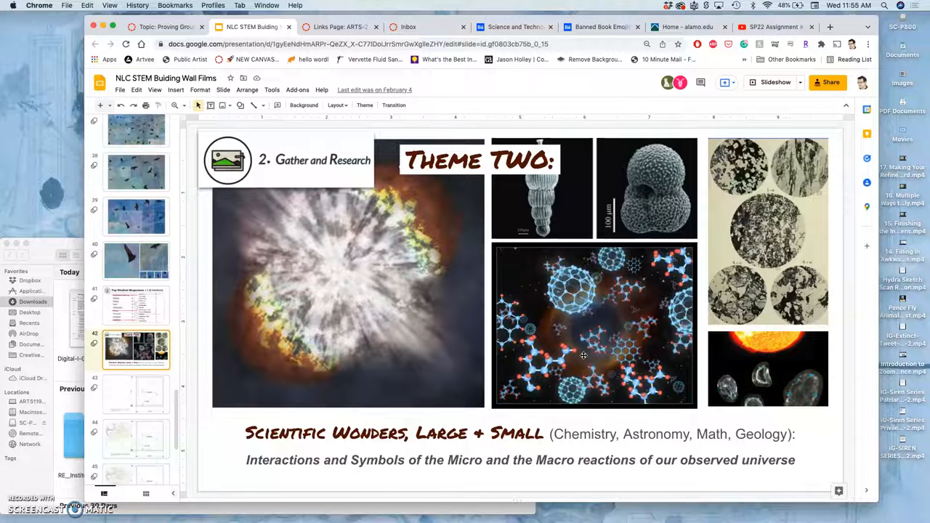
mouse_move(201, 375)
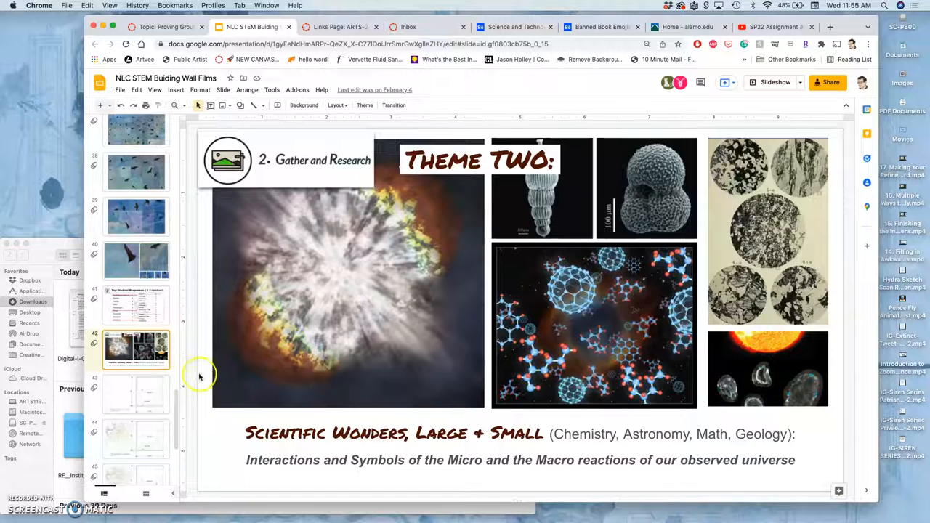
click(137, 395)
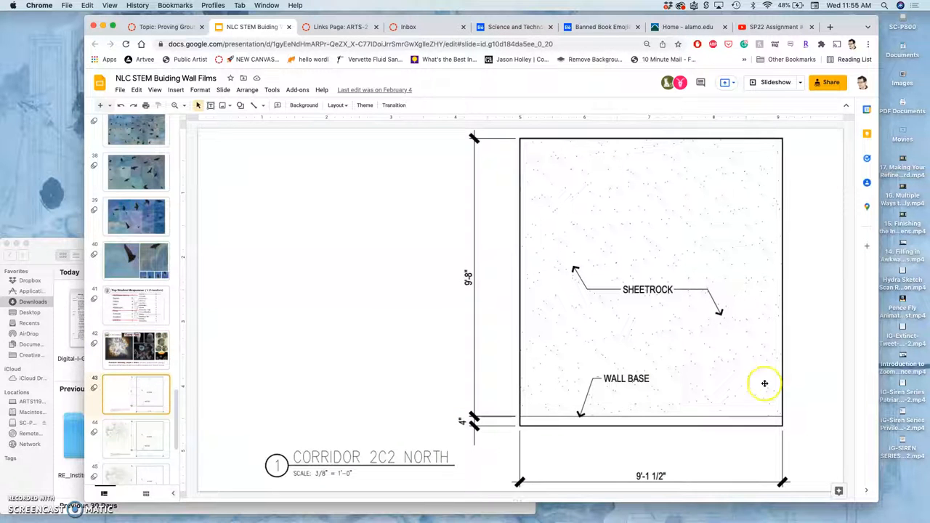
mouse_move(689, 234)
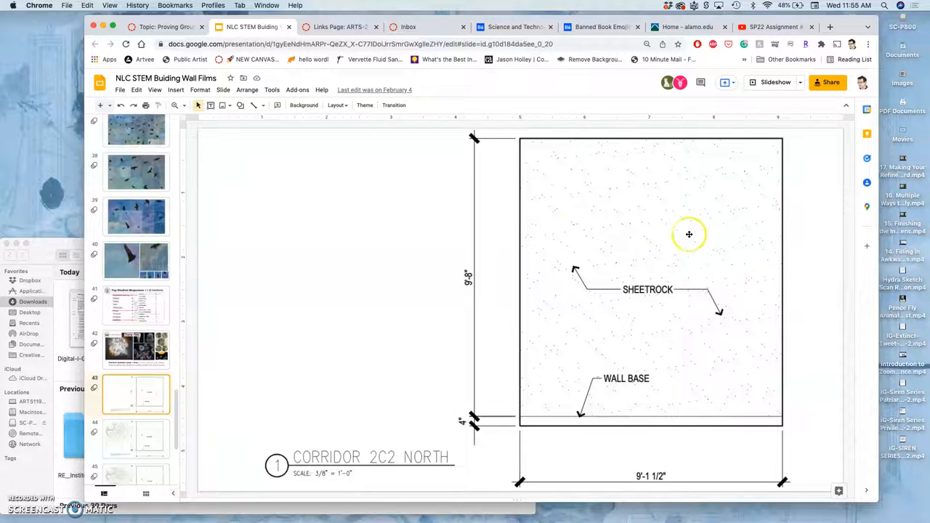
mouse_move(534, 150)
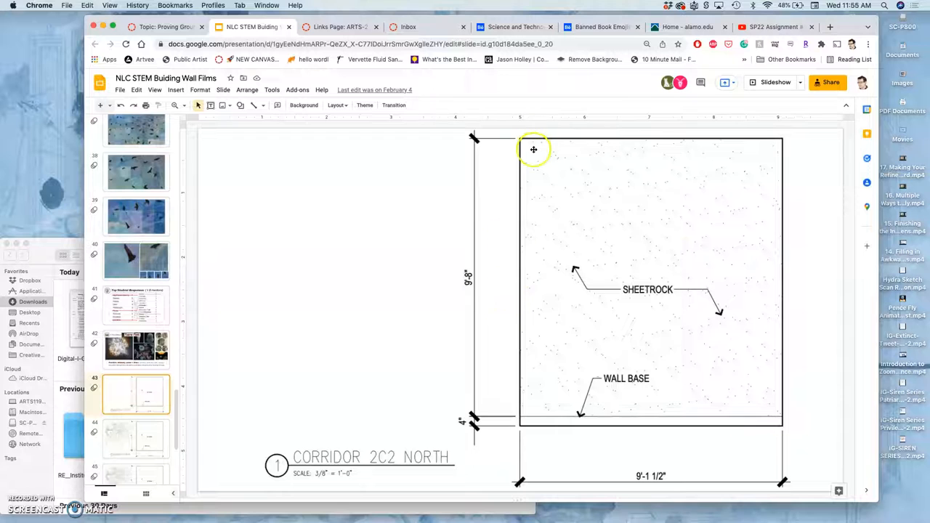
mouse_move(656, 451)
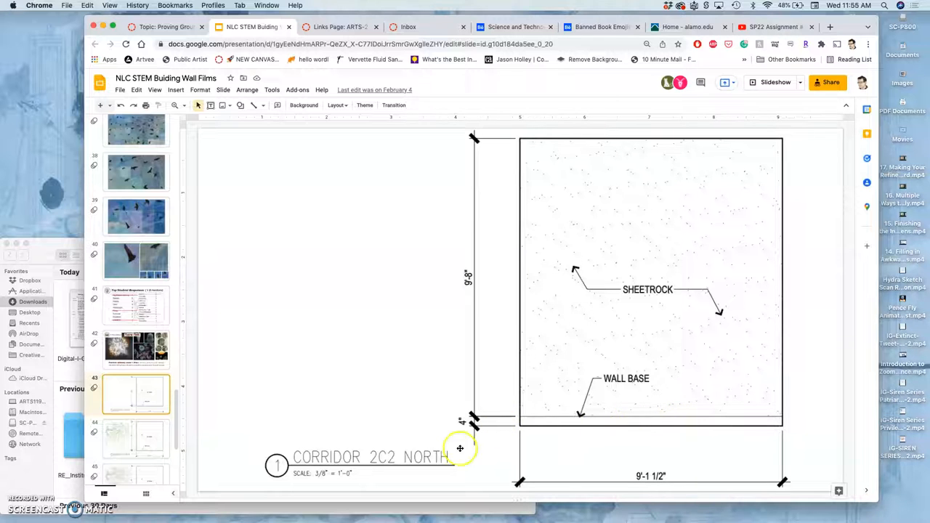
mouse_move(488, 463)
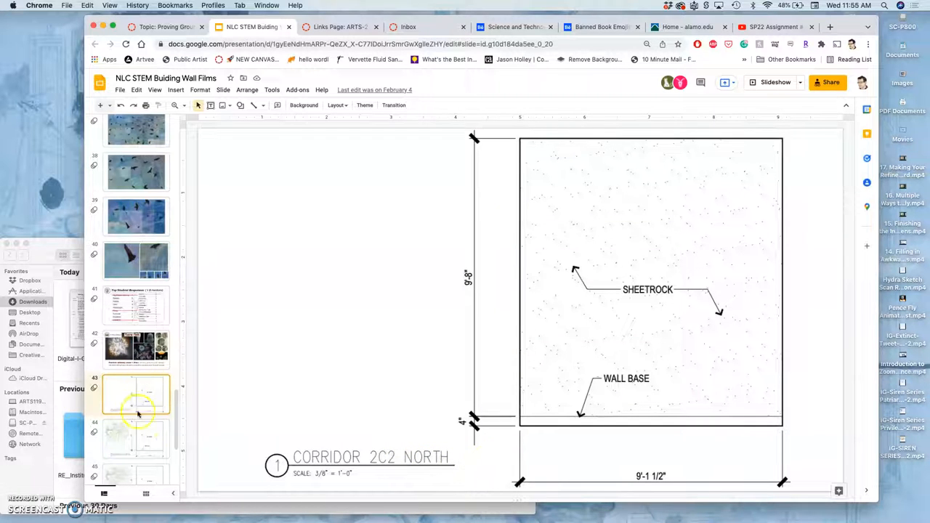
mouse_move(195, 434)
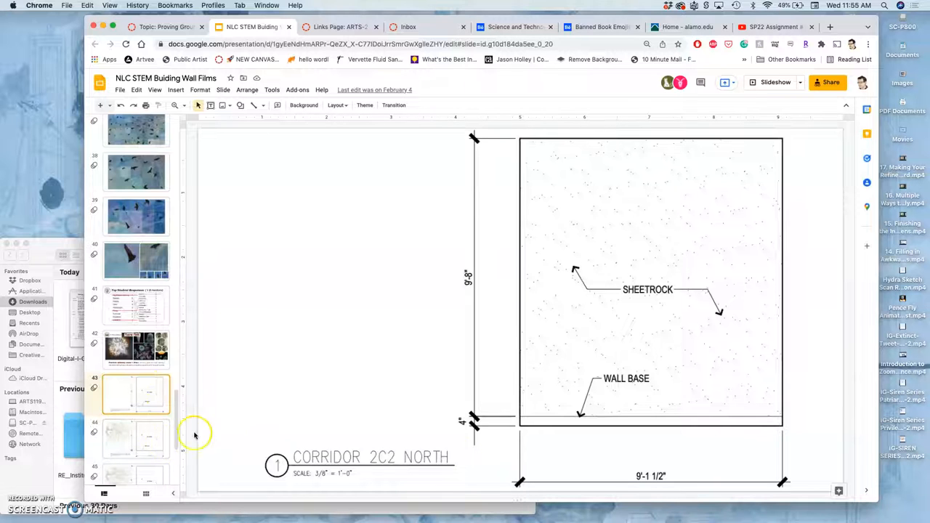
mouse_move(438, 395)
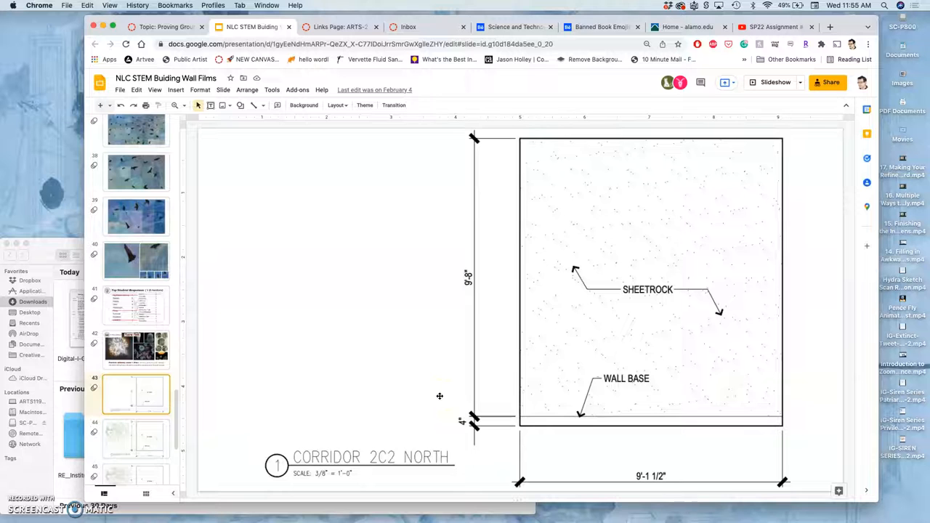
Show the Corridor 2C2 North elevation slide with the sketched sci-fi mural concept
click(136, 437)
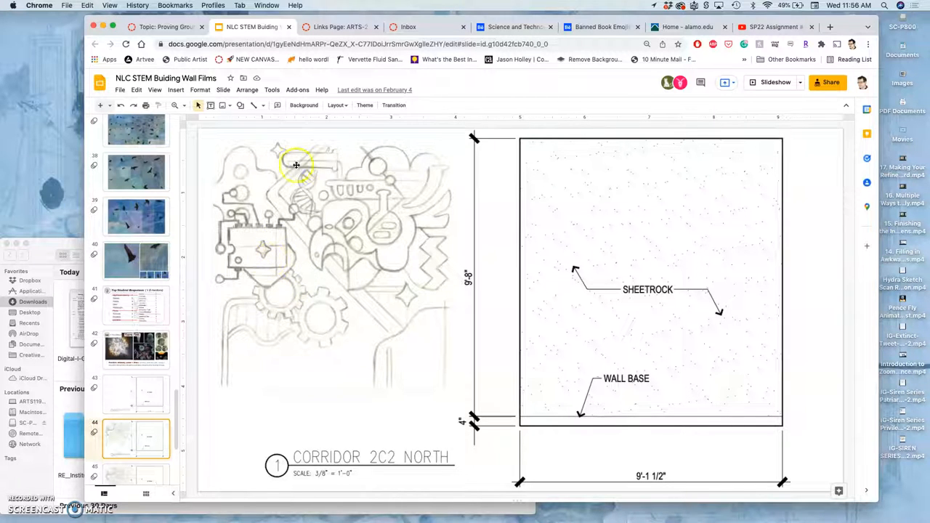
mouse_move(313, 197)
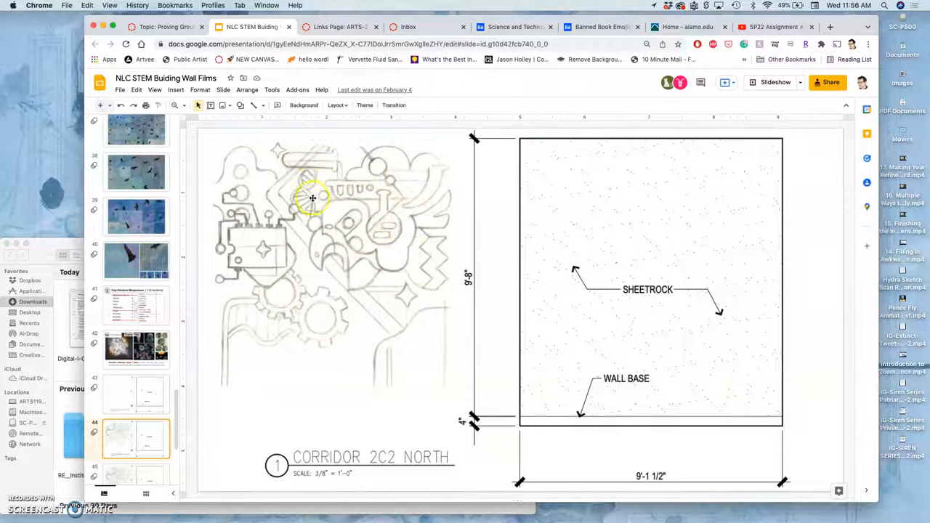
mouse_move(323, 221)
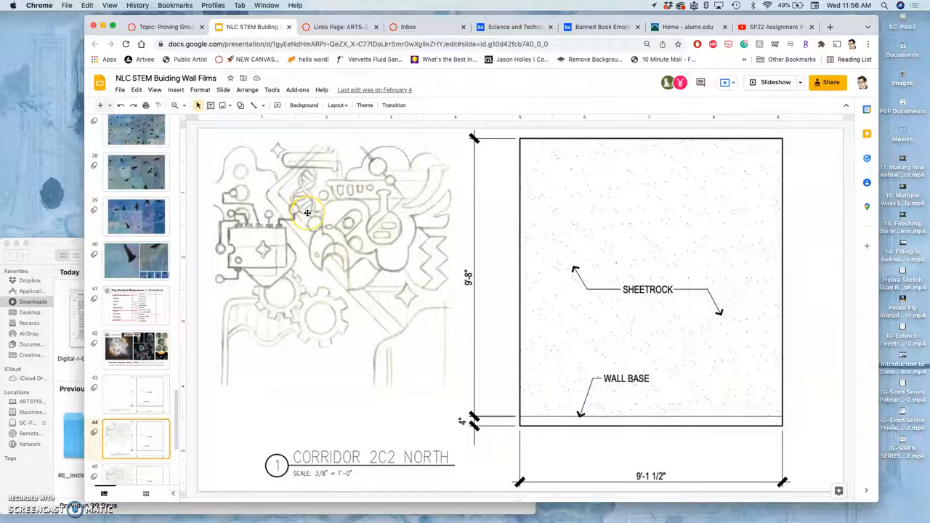
mouse_move(311, 230)
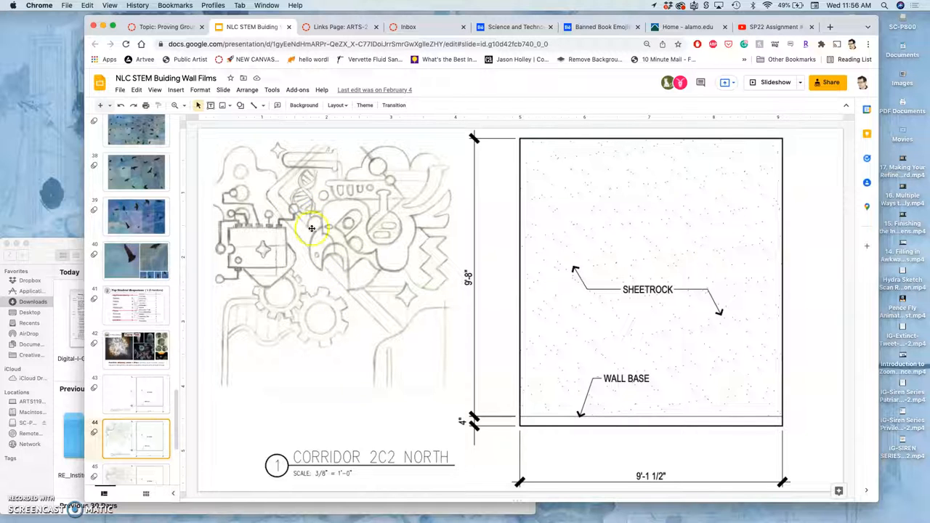
mouse_move(328, 261)
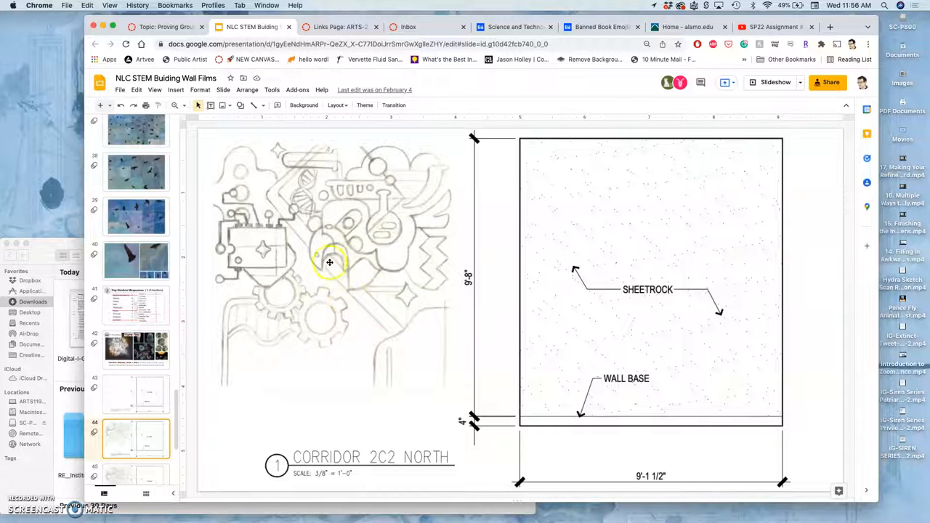
mouse_move(372, 189)
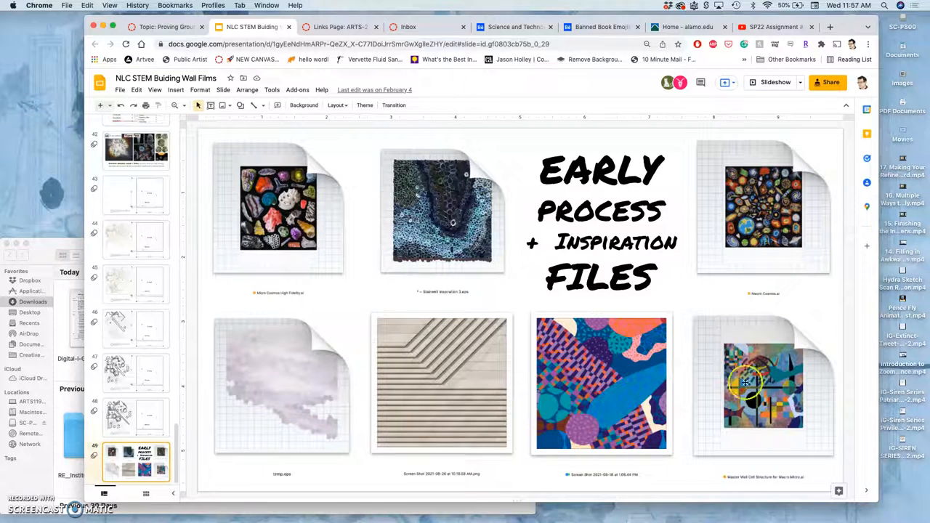
mouse_move(628, 424)
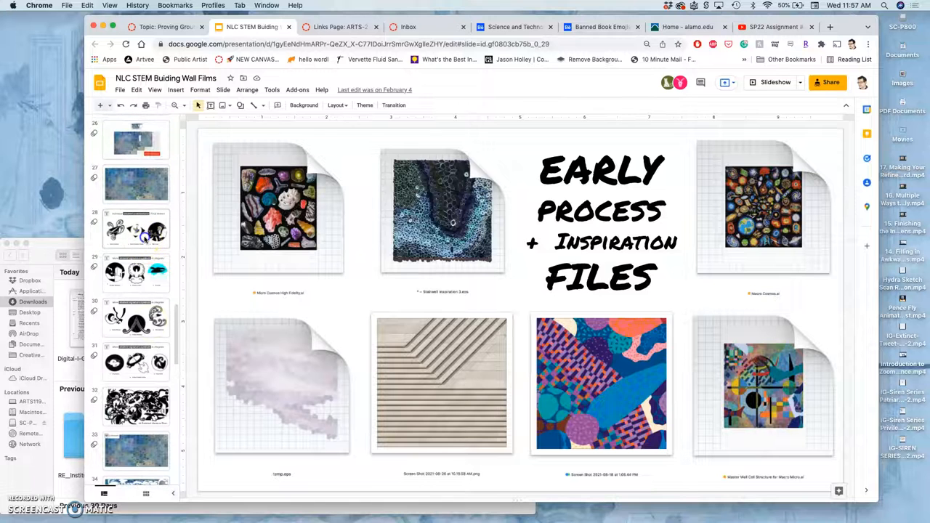
Advance past the Final Vectors slide to the All Combined: Stormy to Clear mural slide
click(136, 229)
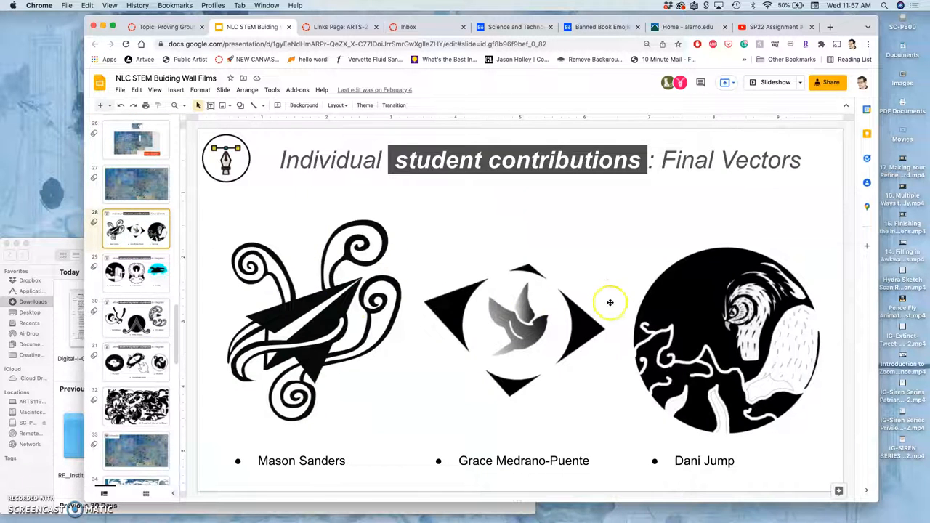
click(136, 273)
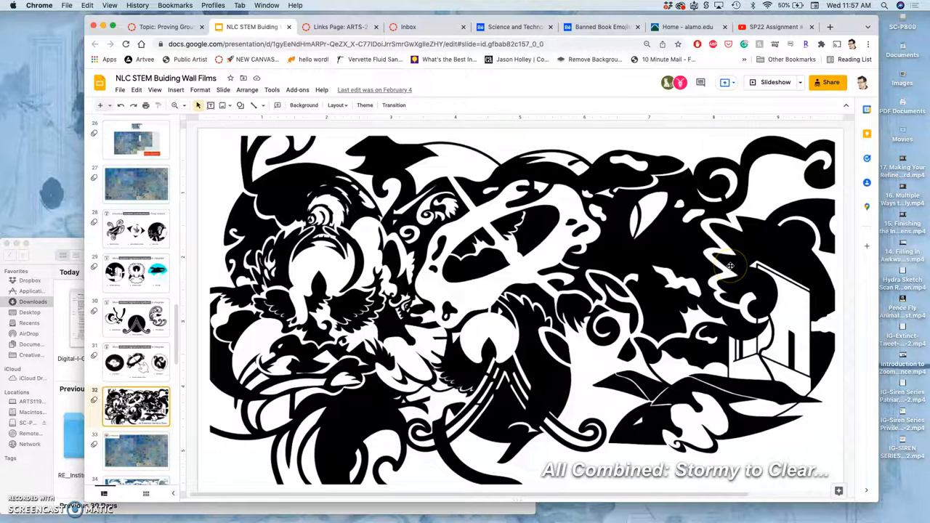
mouse_move(773, 274)
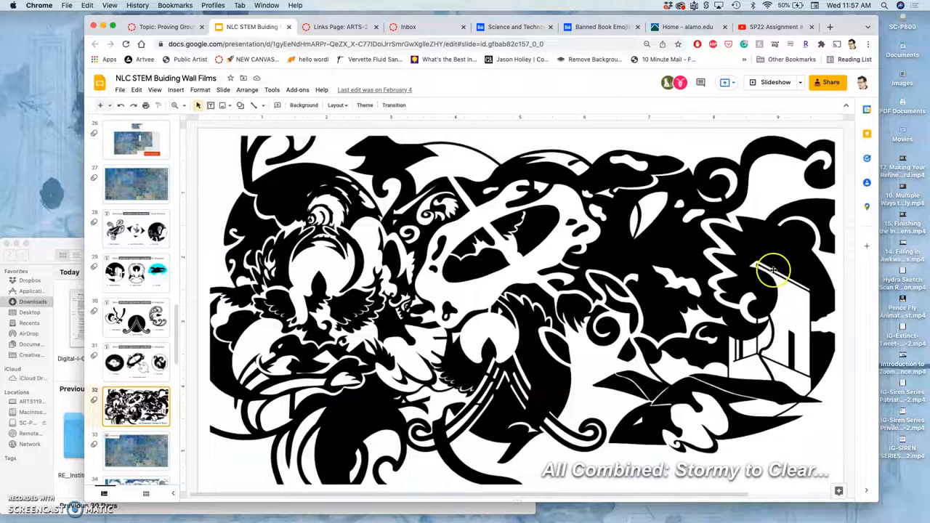
mouse_move(711, 240)
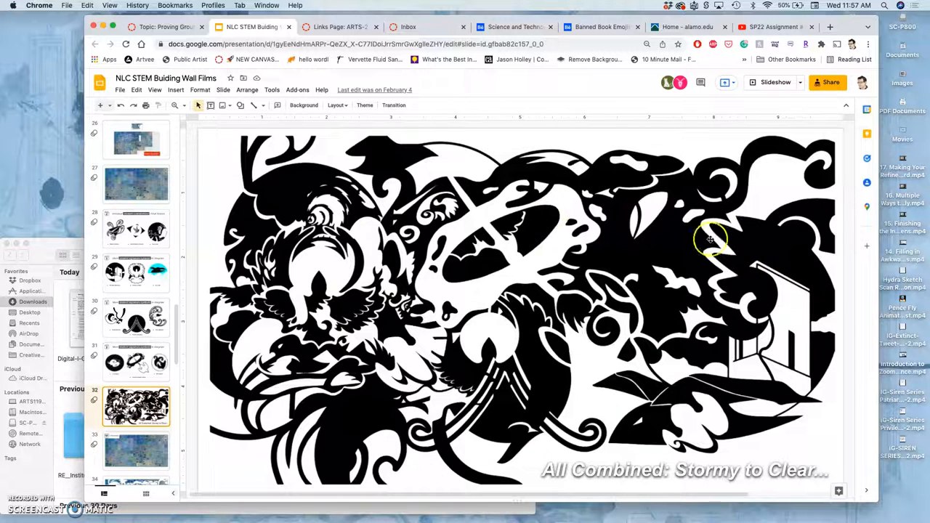
mouse_move(341, 259)
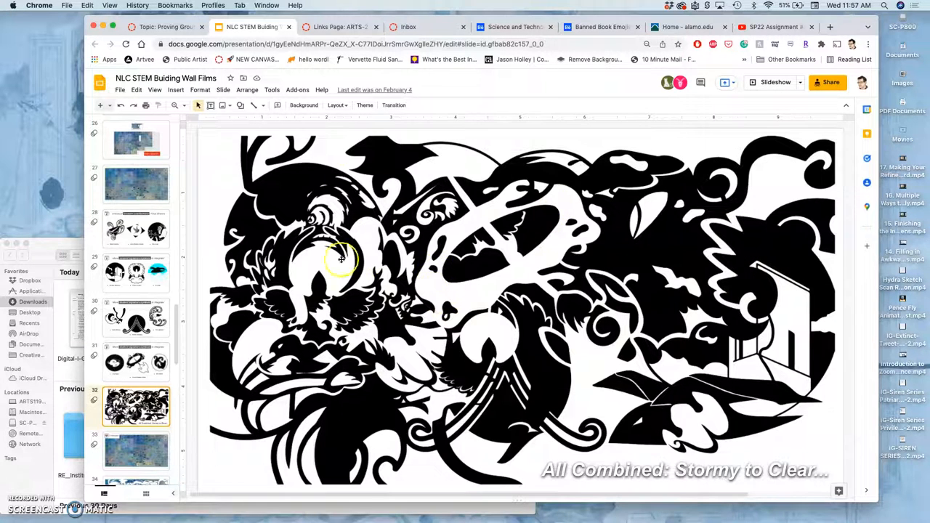
mouse_move(468, 259)
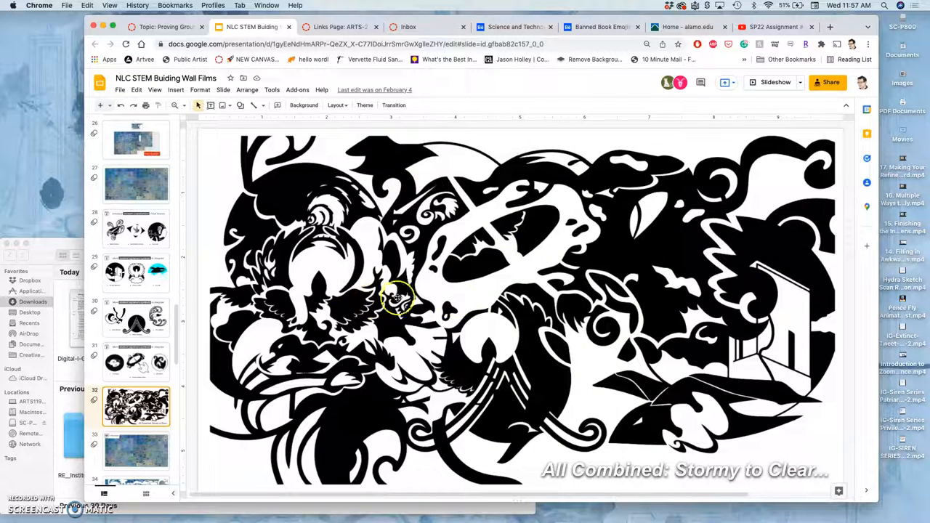
mouse_move(773, 332)
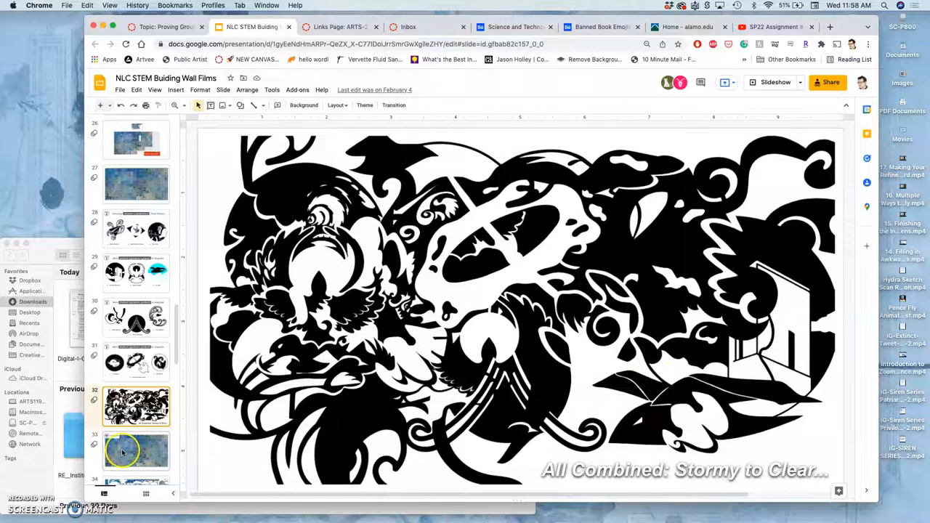
View the Presentation and Top Student Responses slides, then bring the Canvas Spring 2022 mashup discussion back to front
click(137, 450)
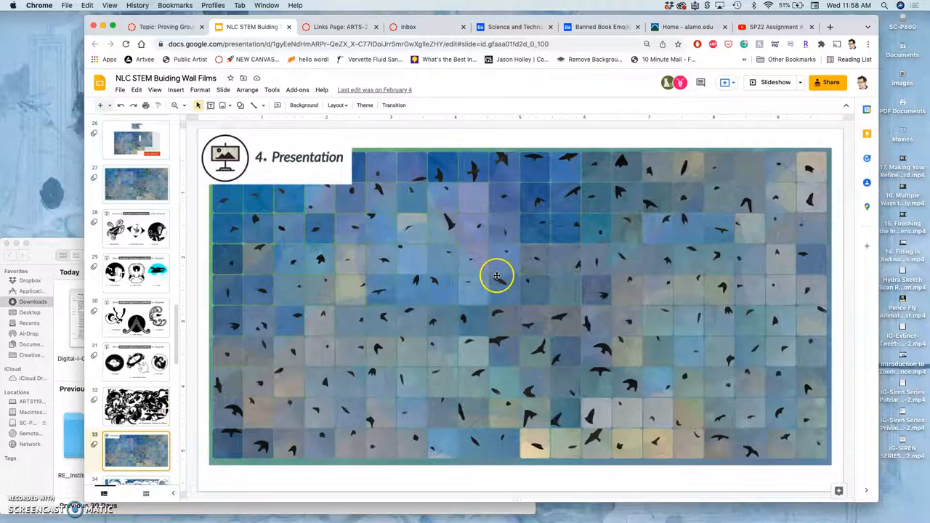
mouse_move(421, 312)
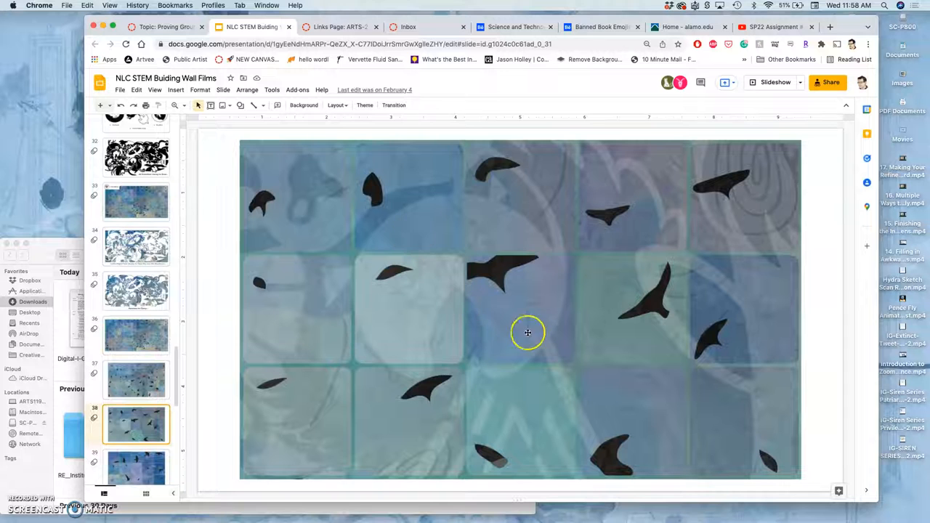
mouse_move(556, 362)
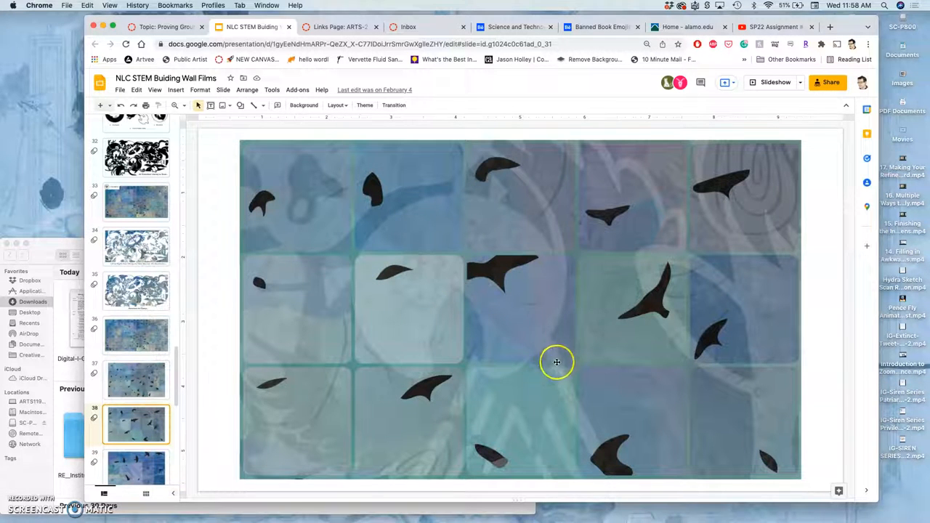
mouse_move(568, 332)
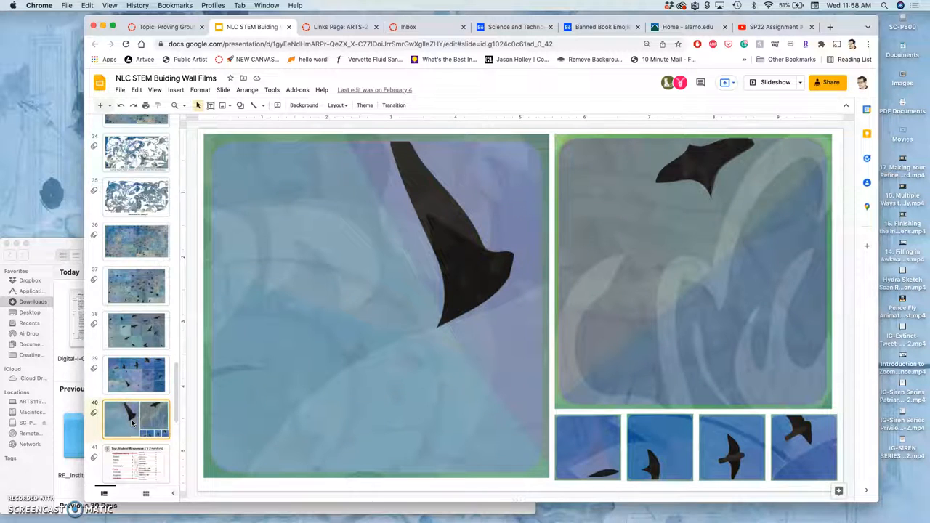
click(137, 305)
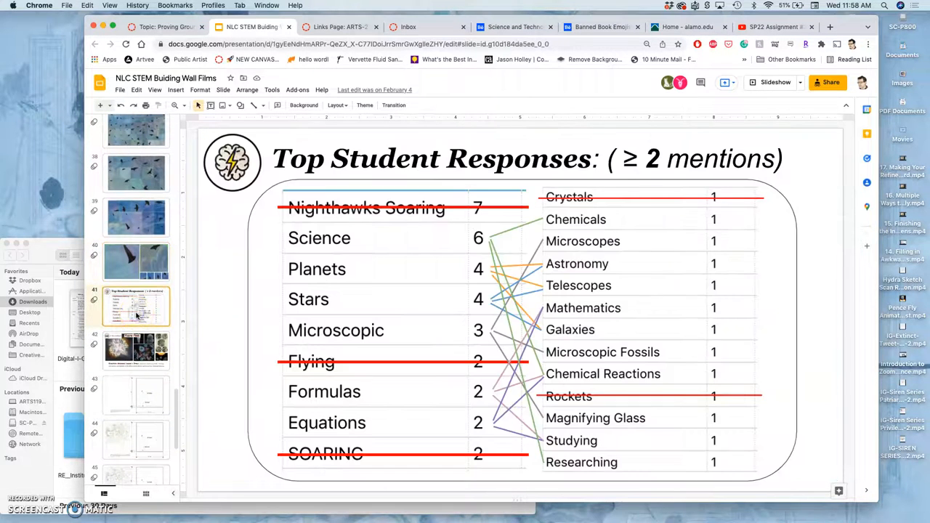
click(160, 26)
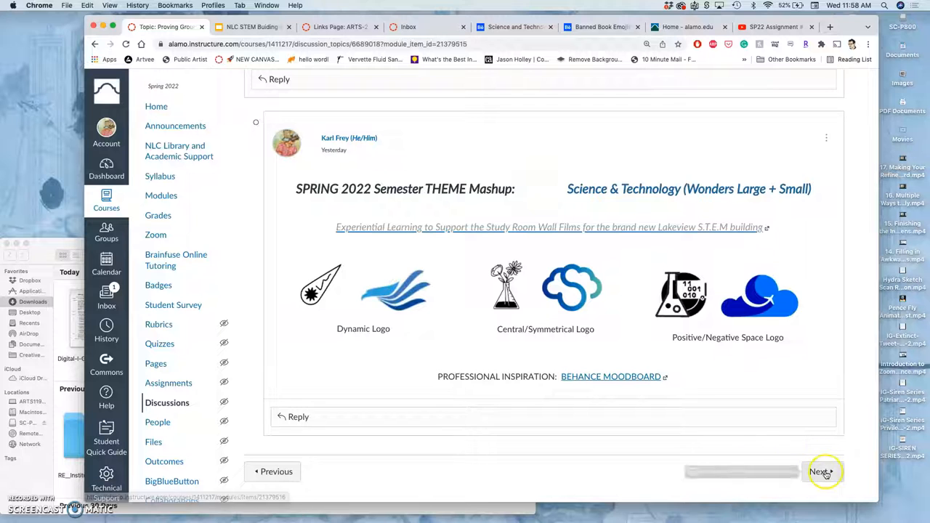
Move to Assignment #4 and open its Logo Design & Creation Basics slides
click(822, 471)
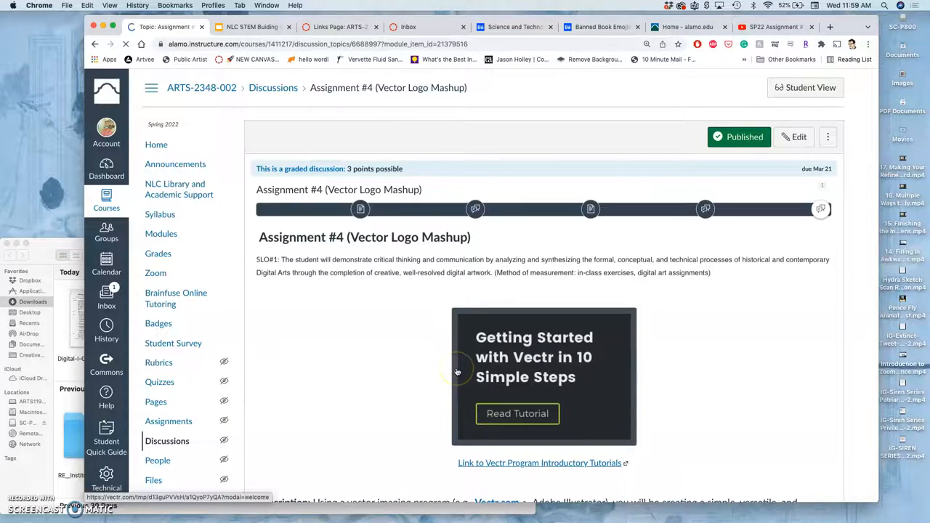
scroll(down, 3)
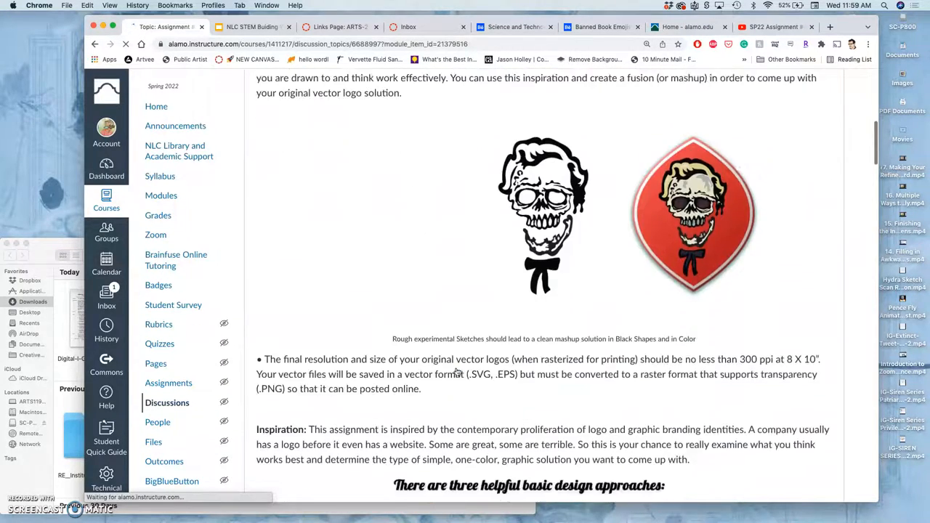
scroll(down, 3)
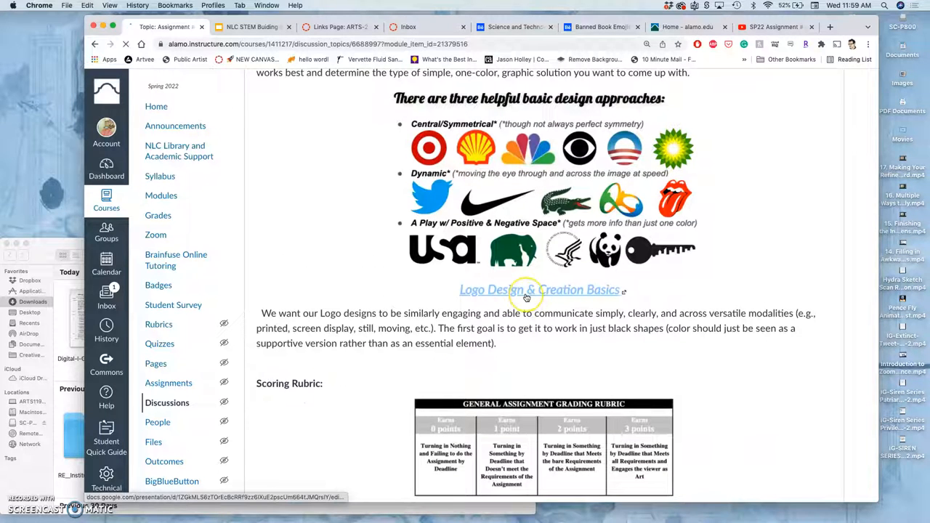
click(539, 289)
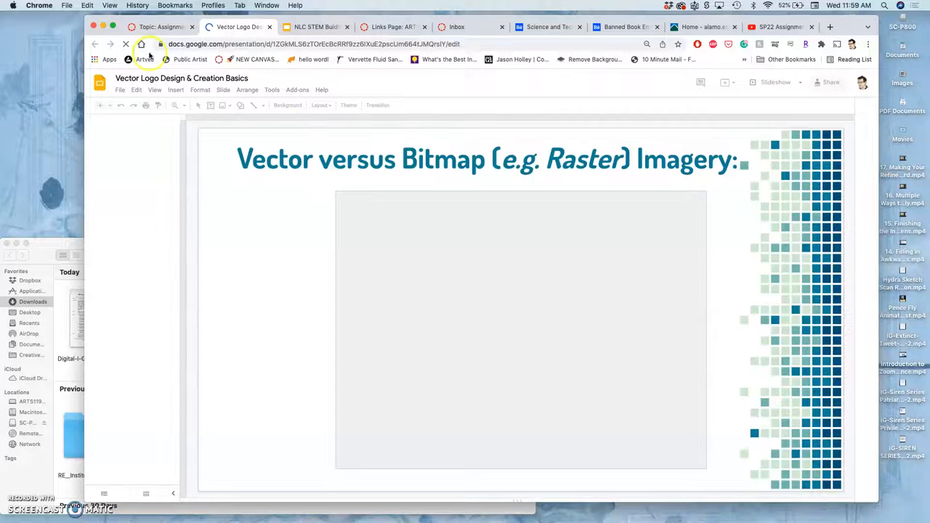
Return to the Assignment #4 discussion and scroll to the instructor's Dynamic Clouds demonstration
click(158, 26)
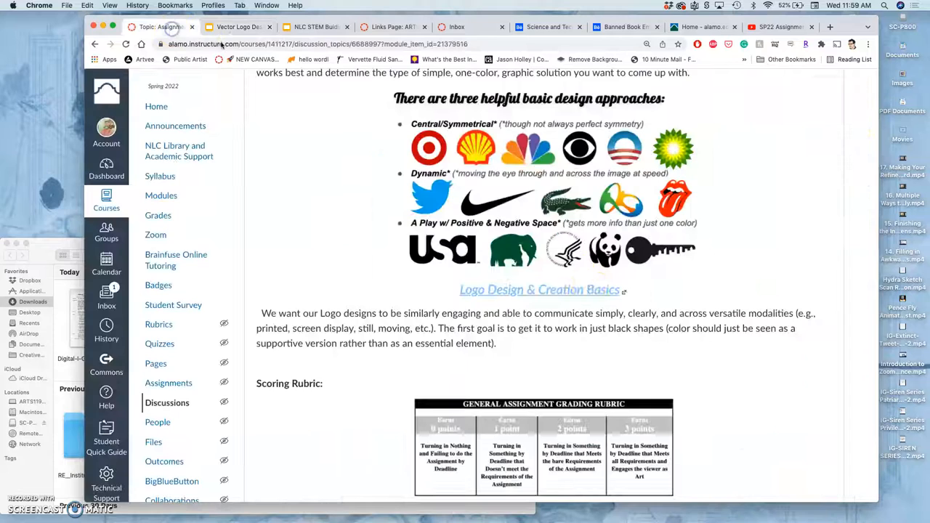
scroll(down, 3)
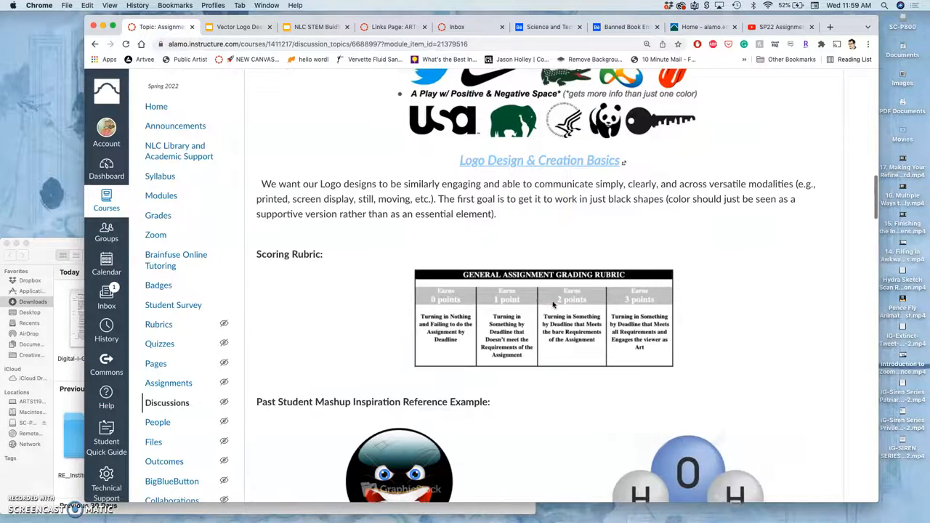
scroll(down, 3)
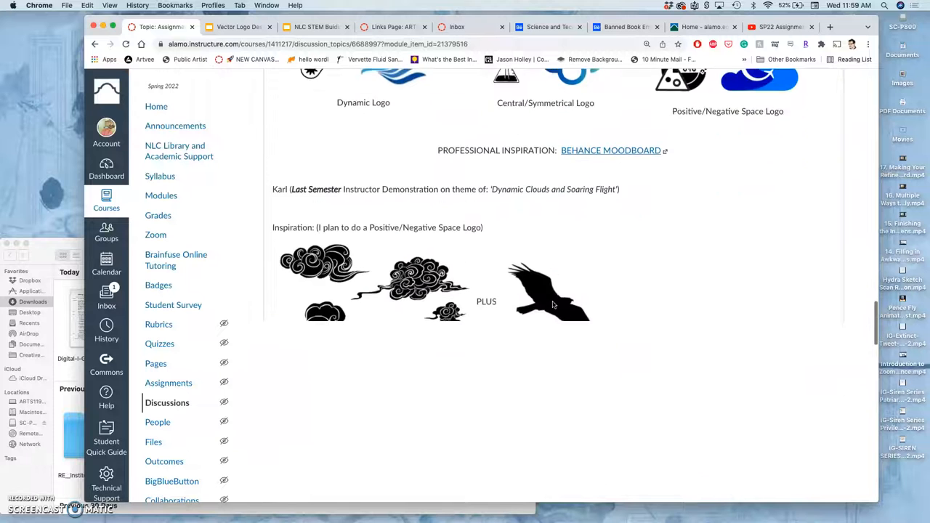
scroll(down, 3)
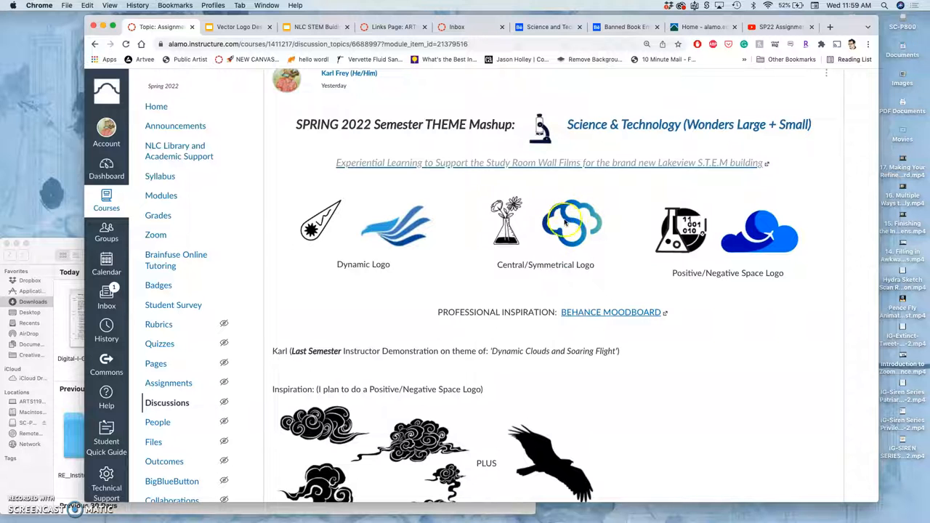
mouse_move(574, 240)
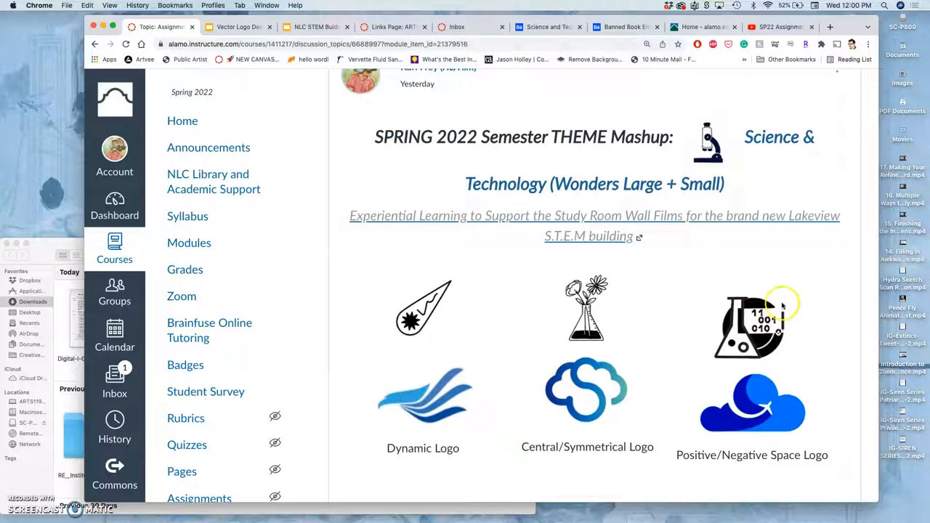
mouse_move(739, 317)
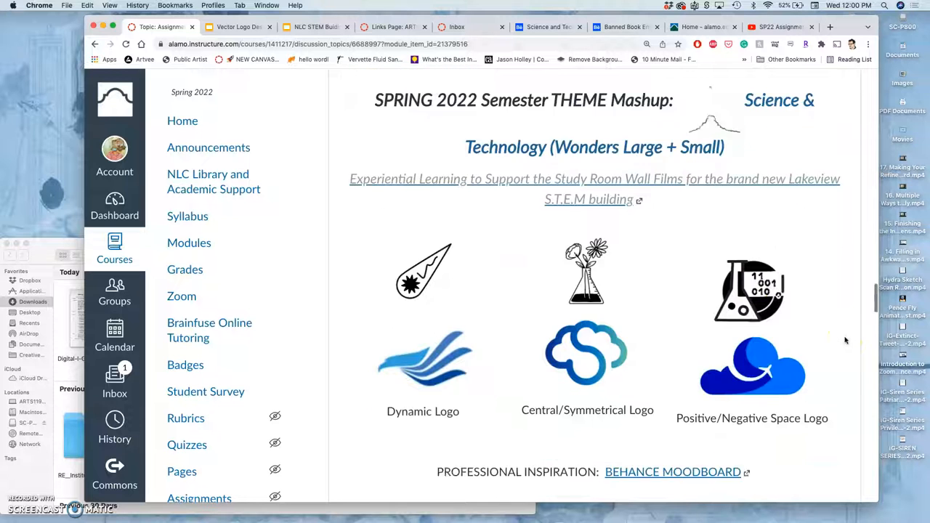
scroll(down, 3)
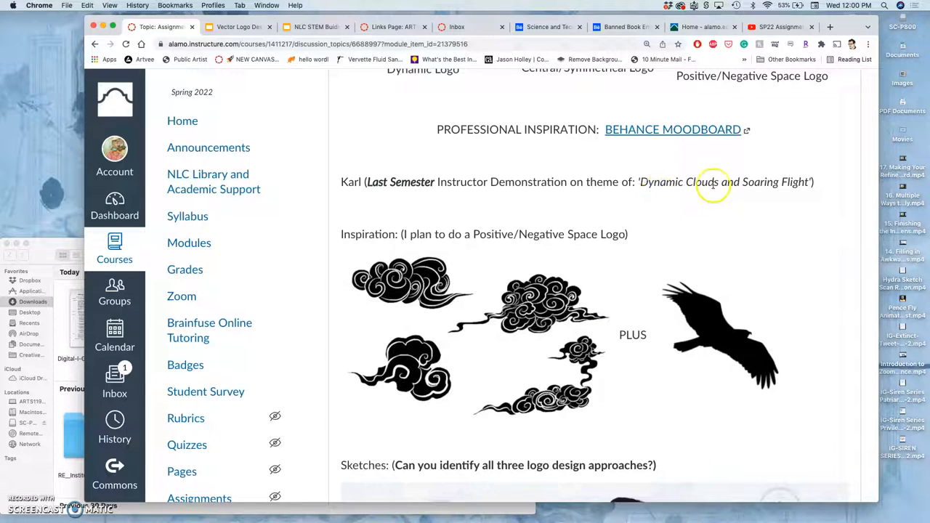
scroll(down, 3)
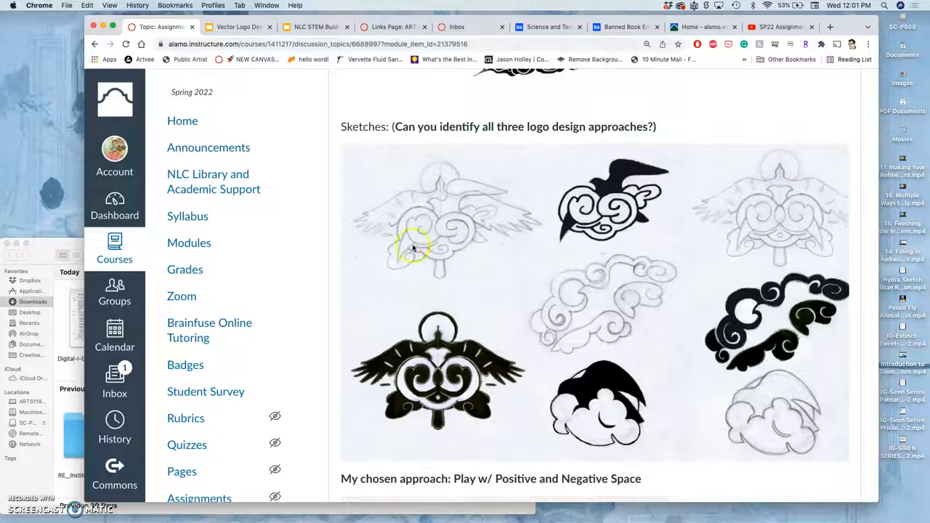
mouse_move(444, 354)
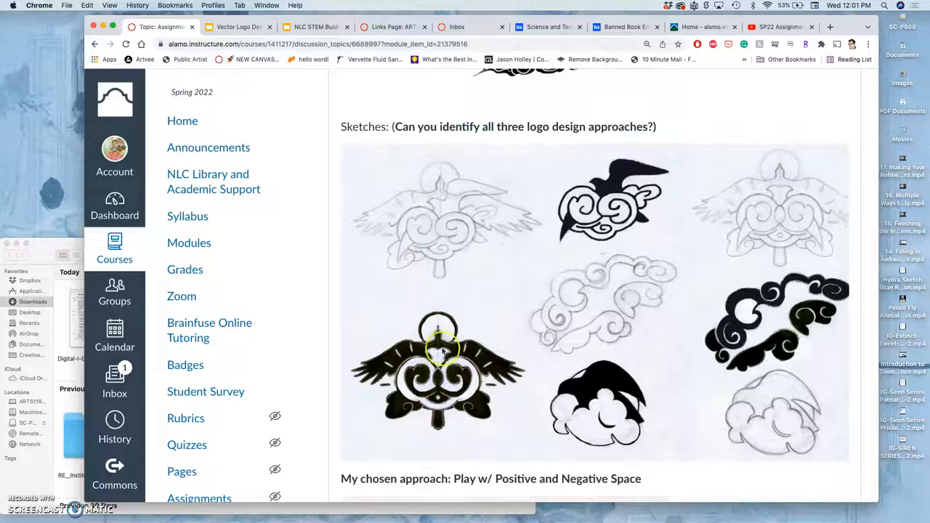
mouse_move(605, 261)
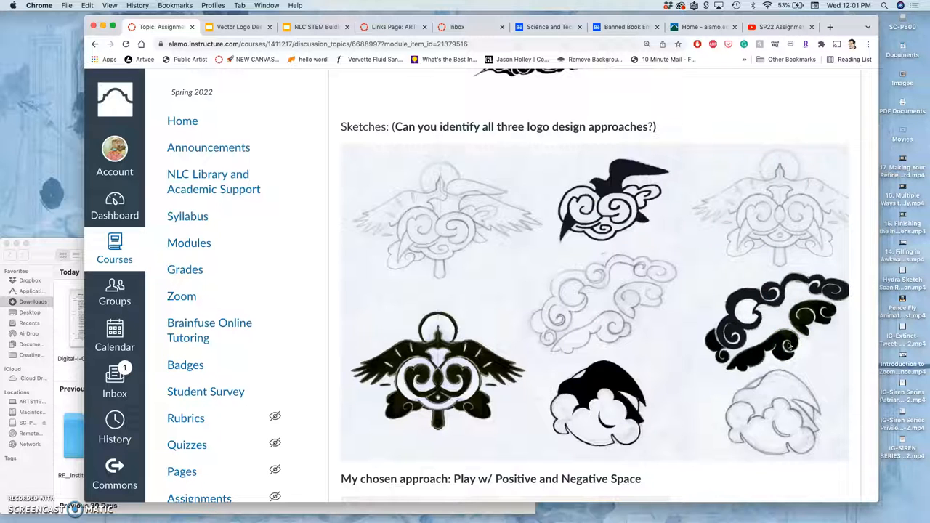
mouse_move(603, 273)
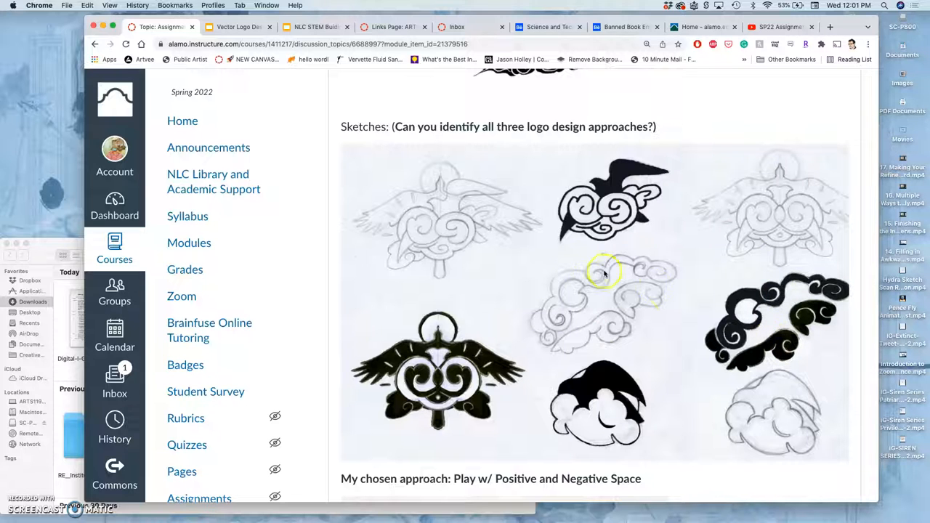
mouse_move(438, 145)
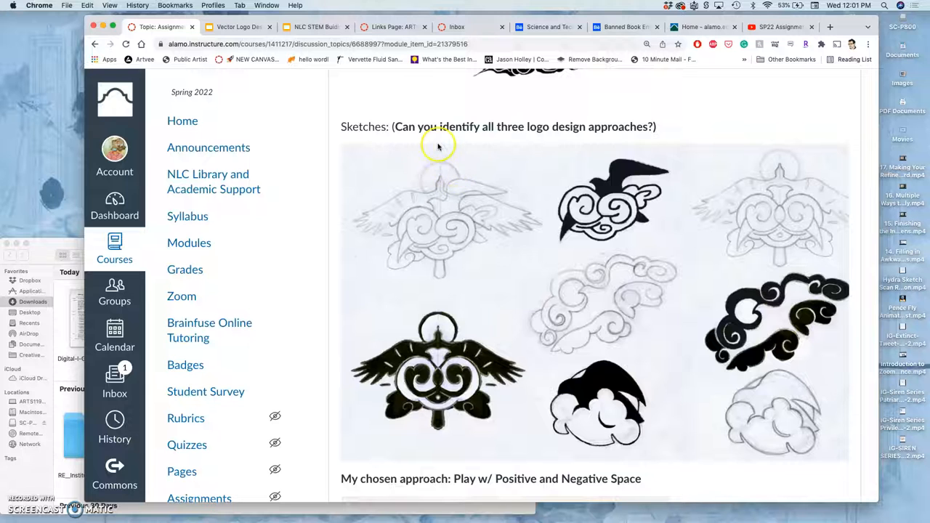
mouse_move(603, 244)
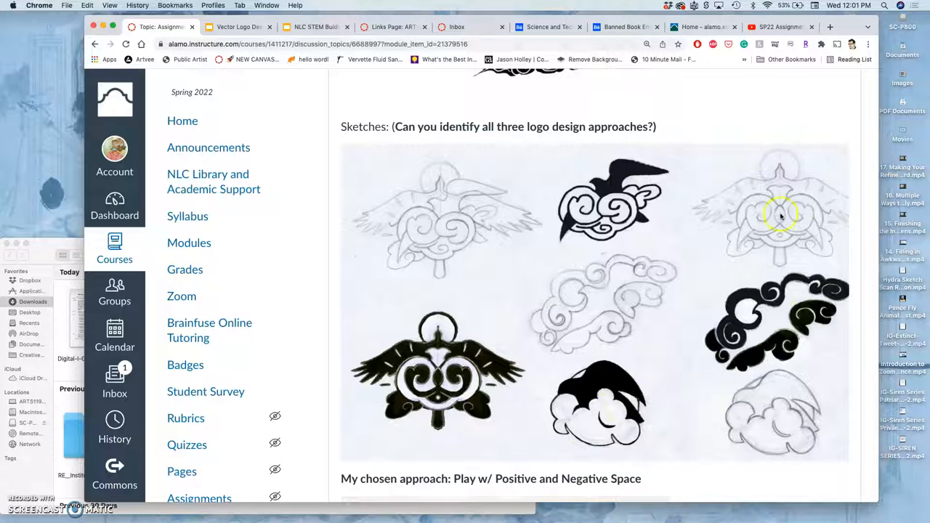
mouse_move(799, 355)
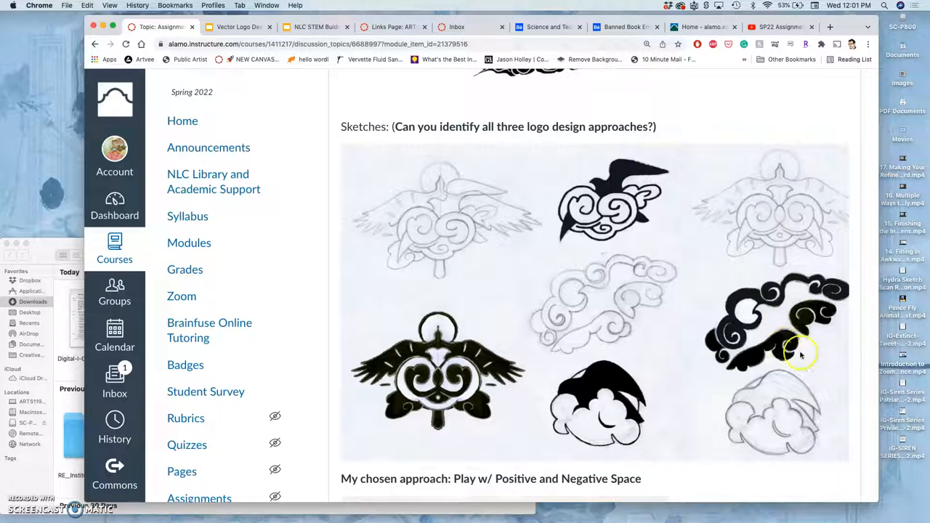
mouse_move(792, 327)
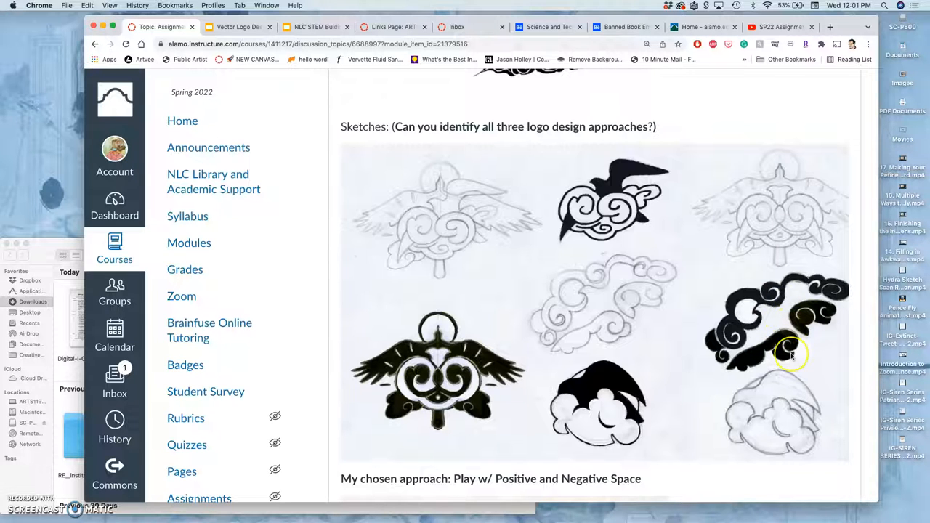
scroll(down, 3)
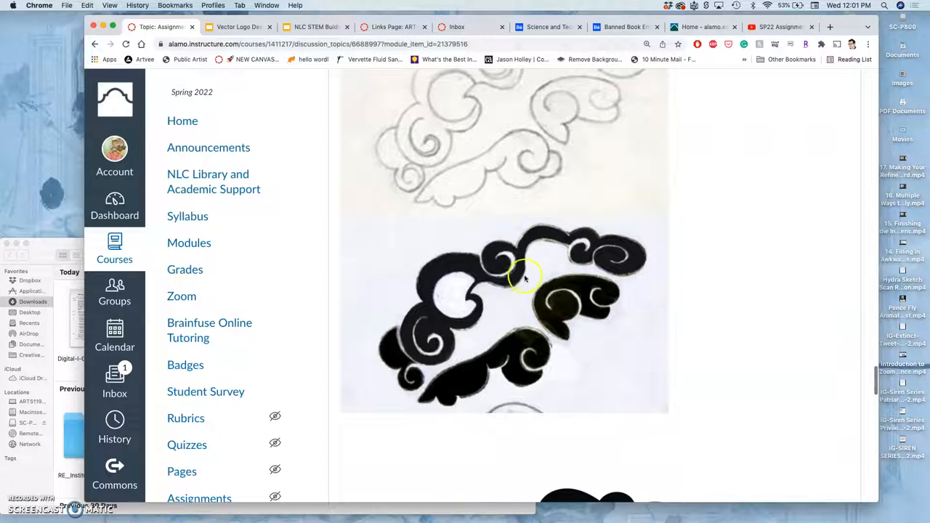
scroll(down, 3)
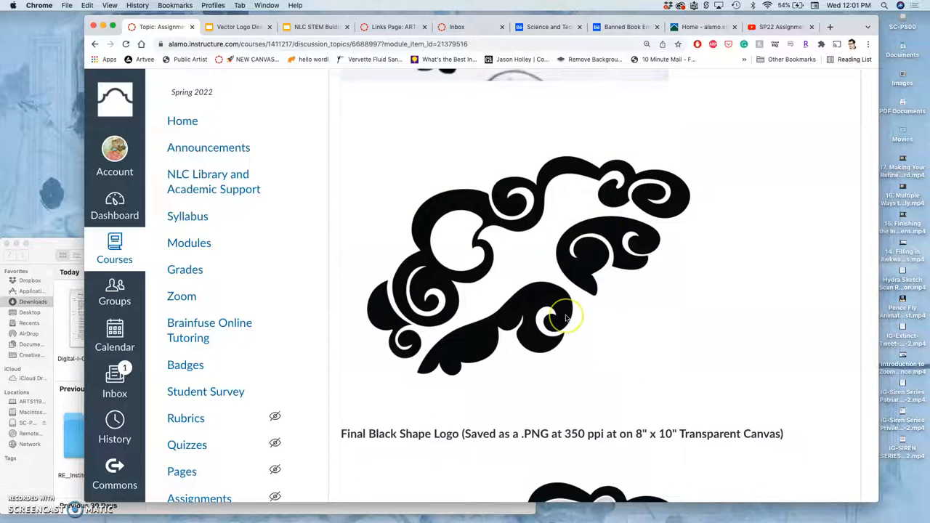
scroll(down, 3)
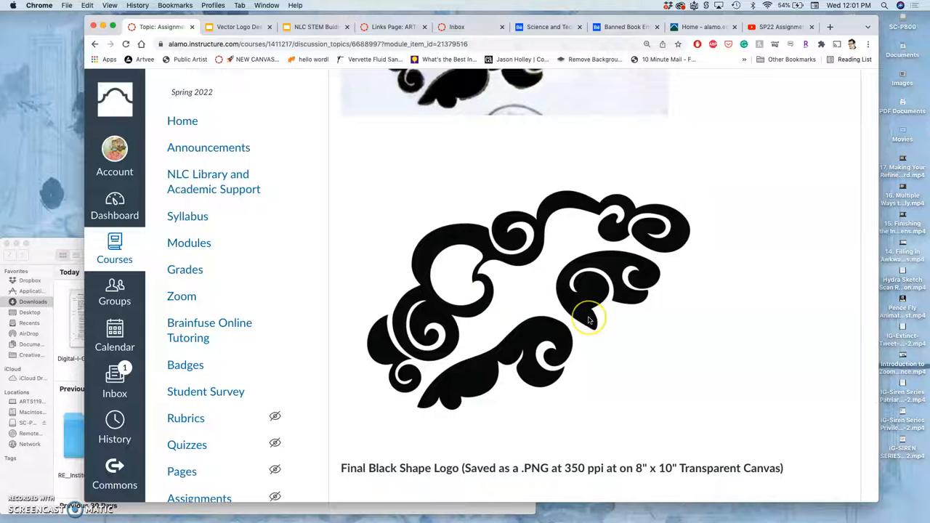
scroll(down, 3)
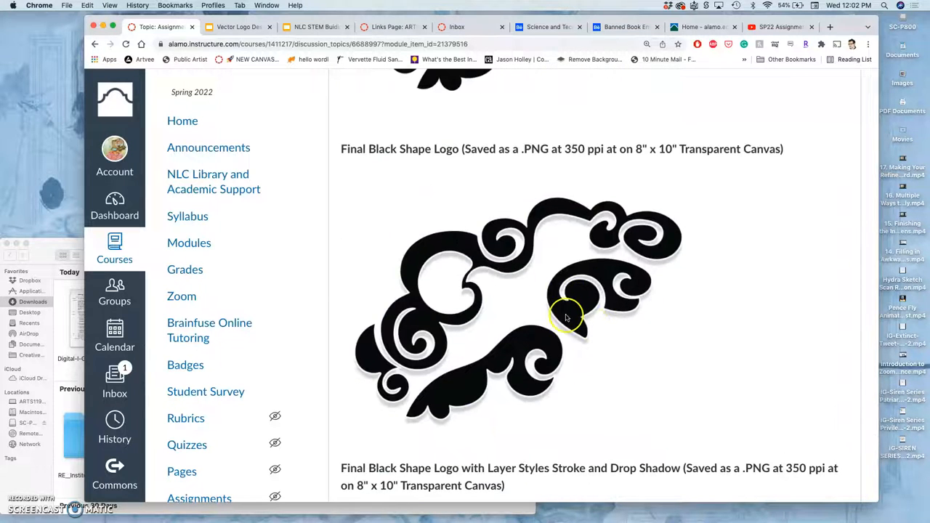
scroll(down, 3)
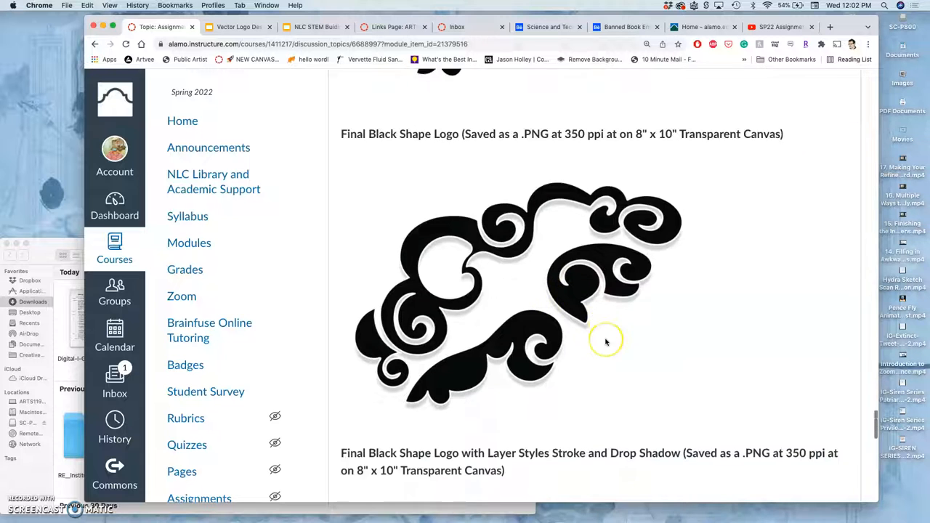
scroll(down, 3)
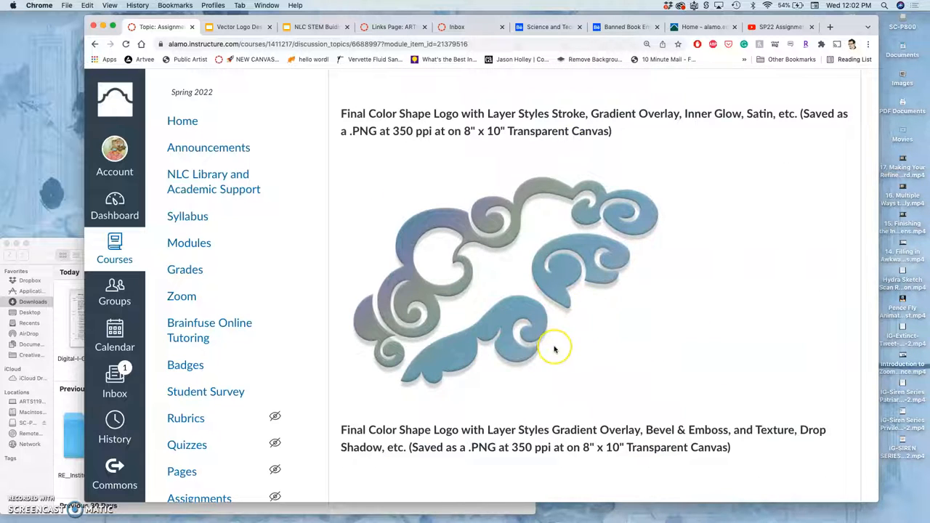
scroll(down, 3)
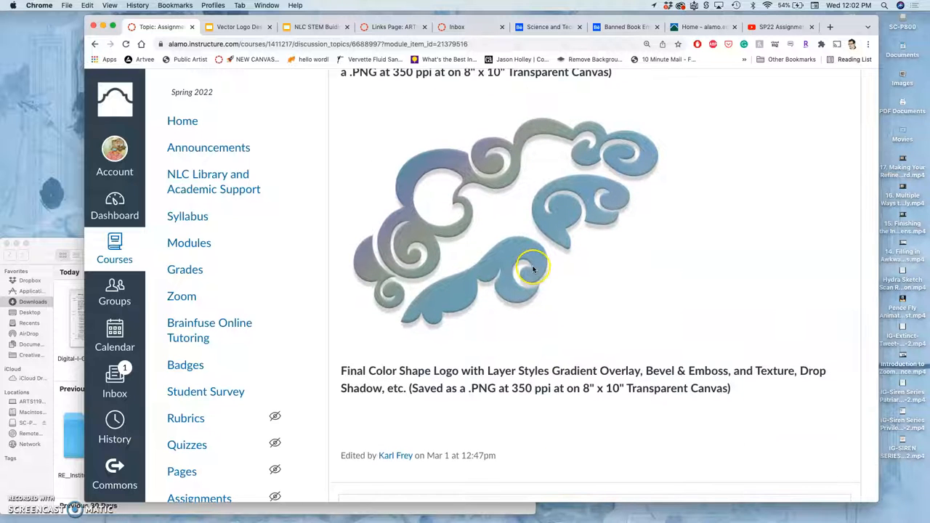